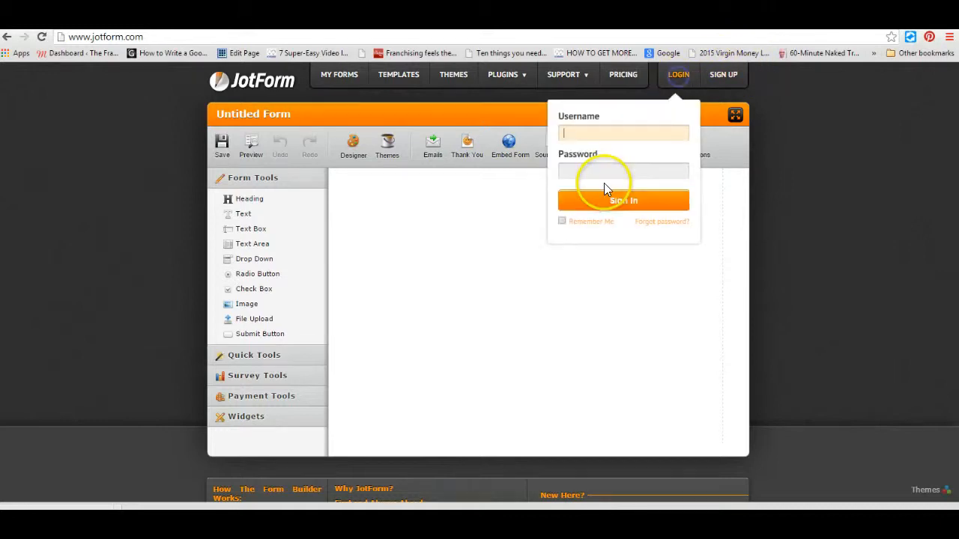
{"action": "mouse_move", "coordinate": [132, 396]}
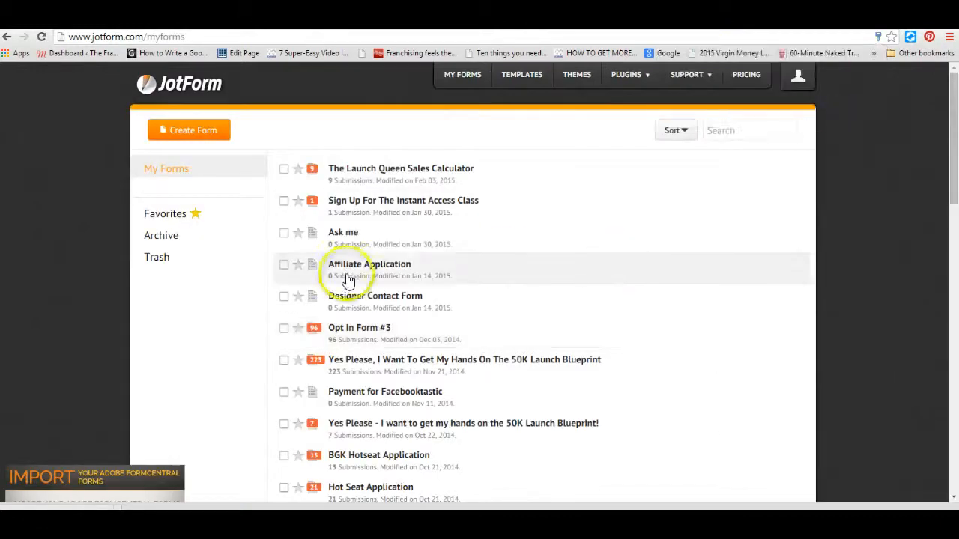
{"action": "mouse_move", "coordinate": [643, 122]}
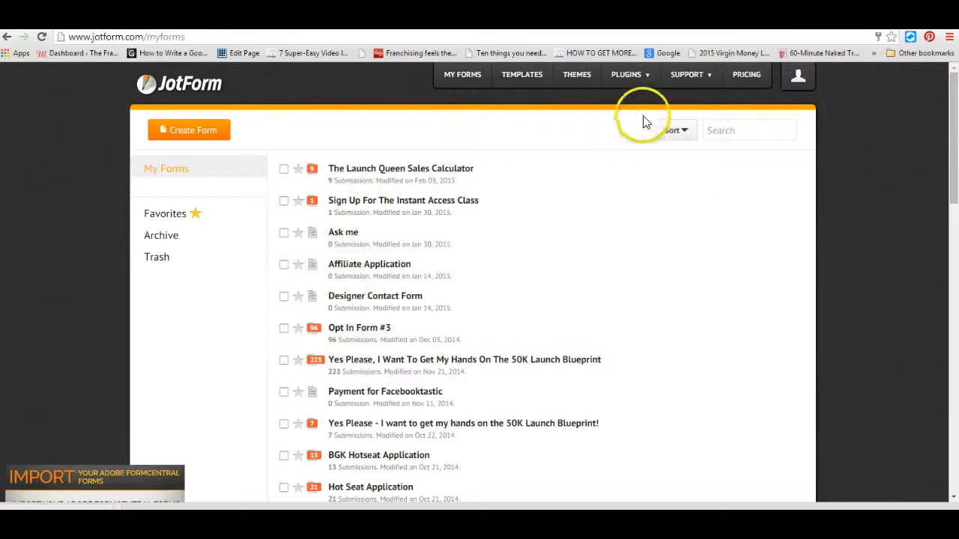
{"action": "mouse_move", "coordinate": [213, 141]}
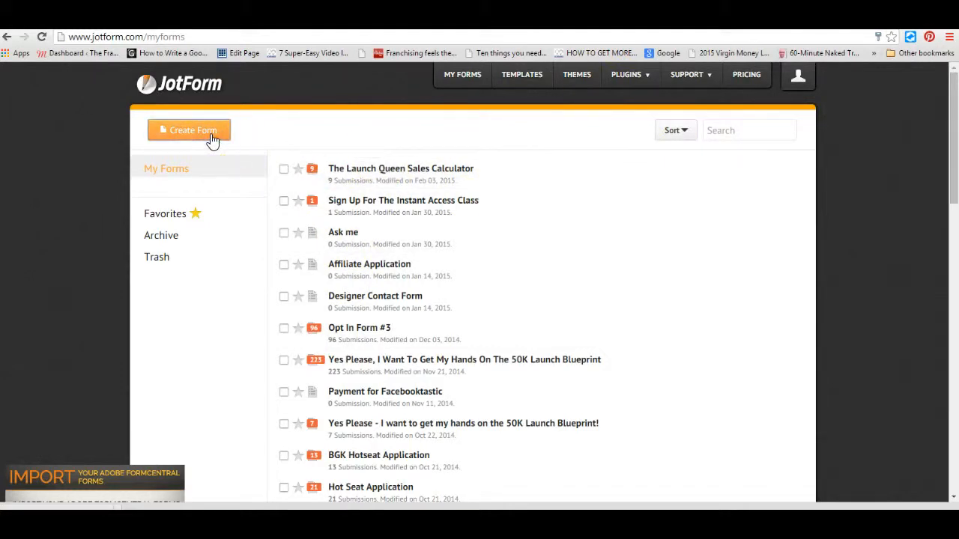
{"action": "left_click", "coordinate": [188, 129]}
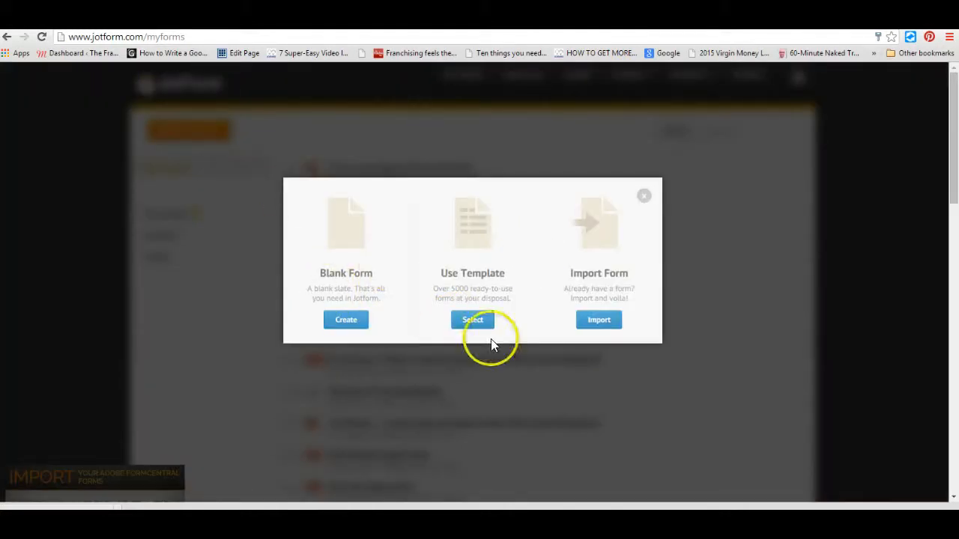
{"action": "left_click", "coordinate": [472, 320]}
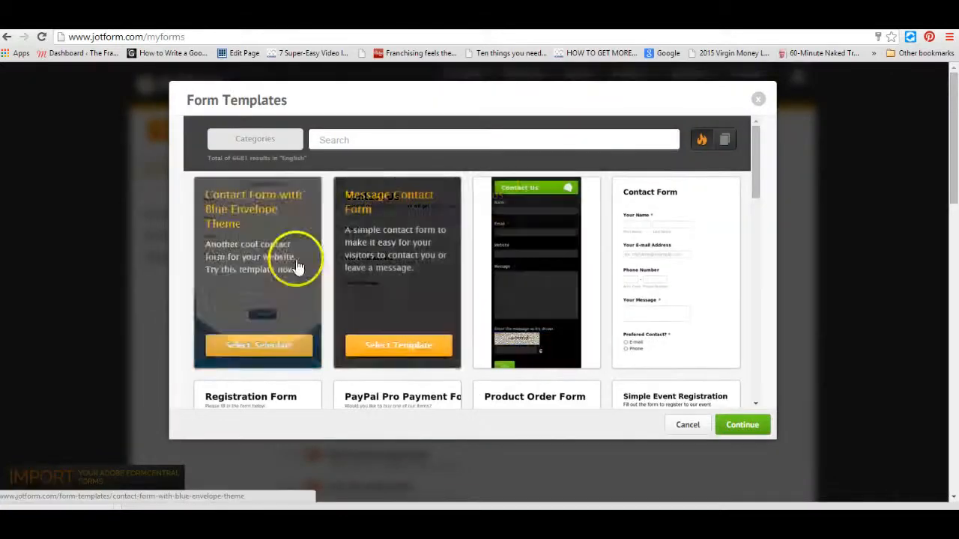
{"action": "left_click", "coordinate": [255, 140]}
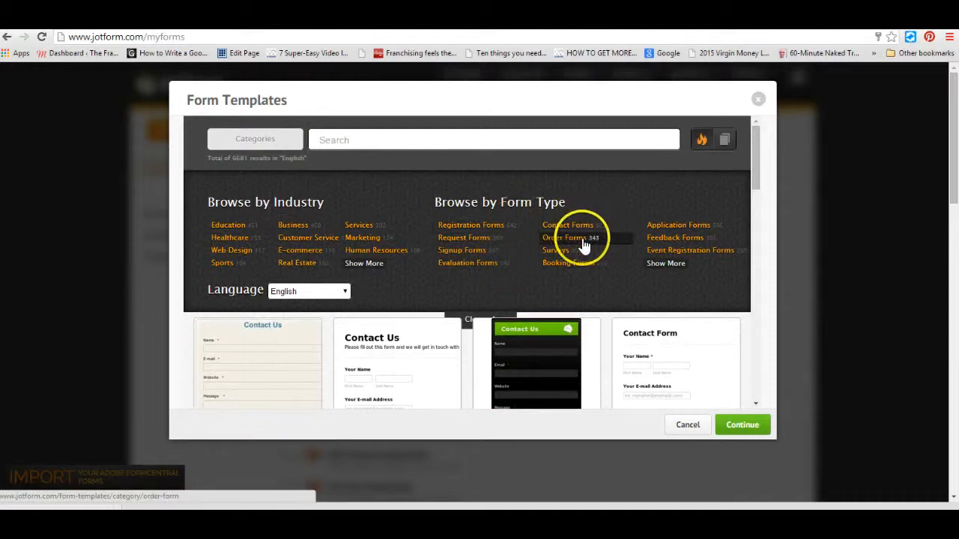
{"action": "left_click", "coordinate": [554, 248]}
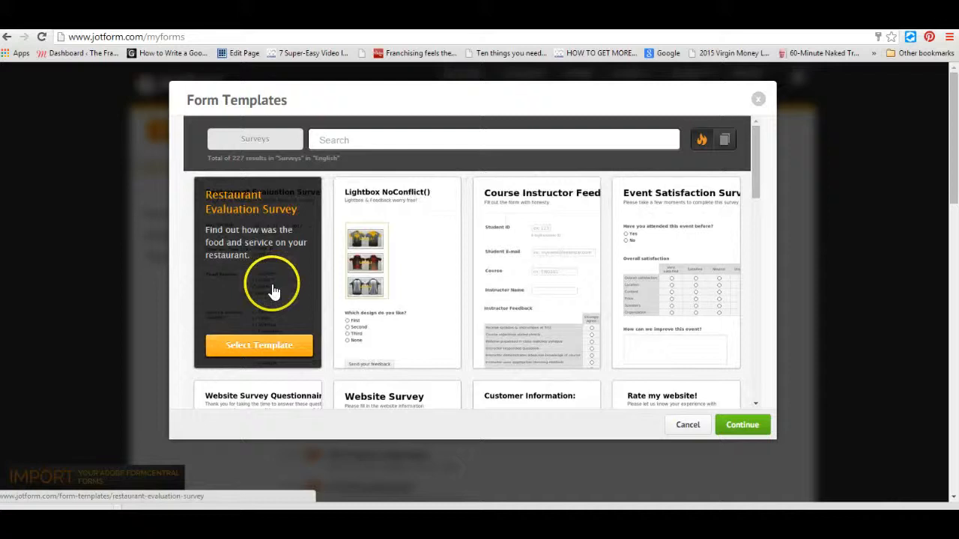
{"action": "mouse_move", "coordinate": [686, 300]}
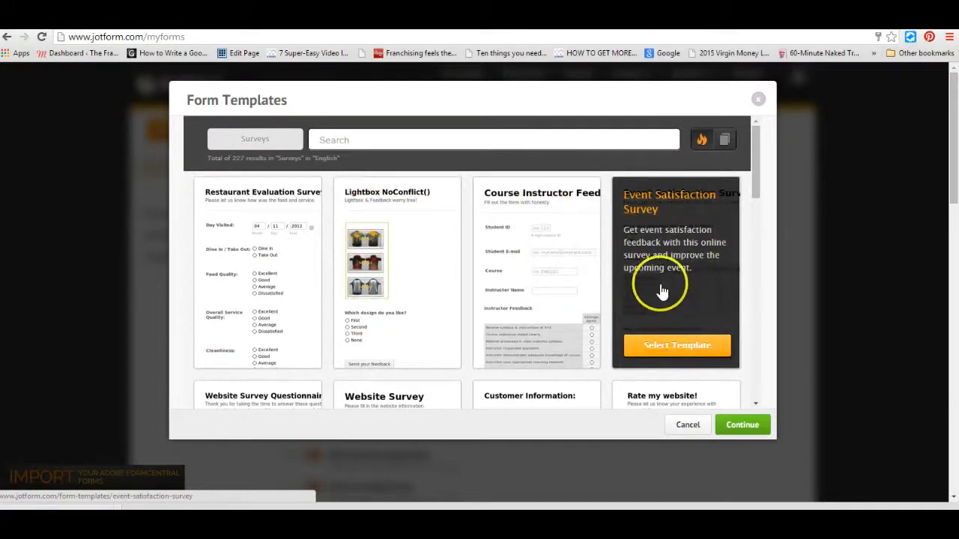
{"action": "mouse_move", "coordinate": [757, 172]}
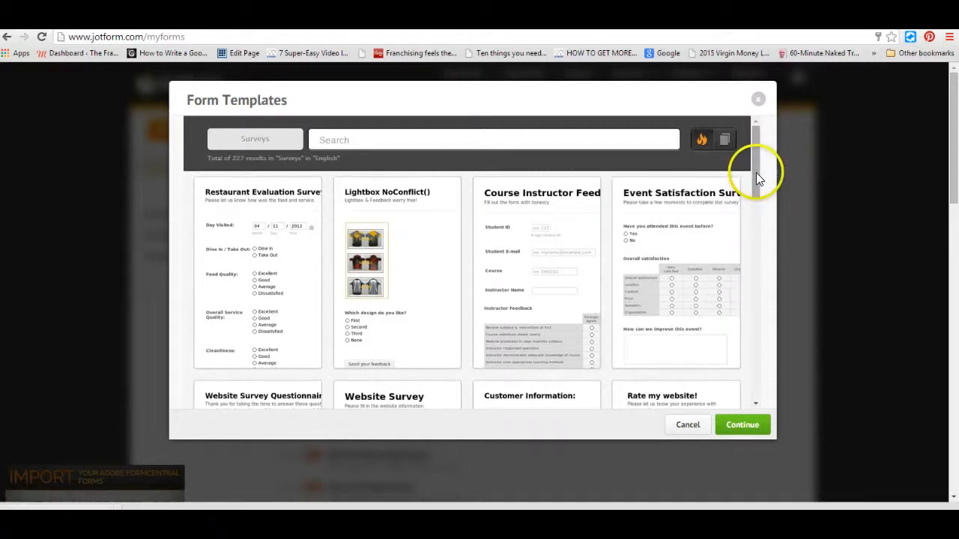
{"action": "scroll", "scroll_direction": "down", "scroll_amount": 3}
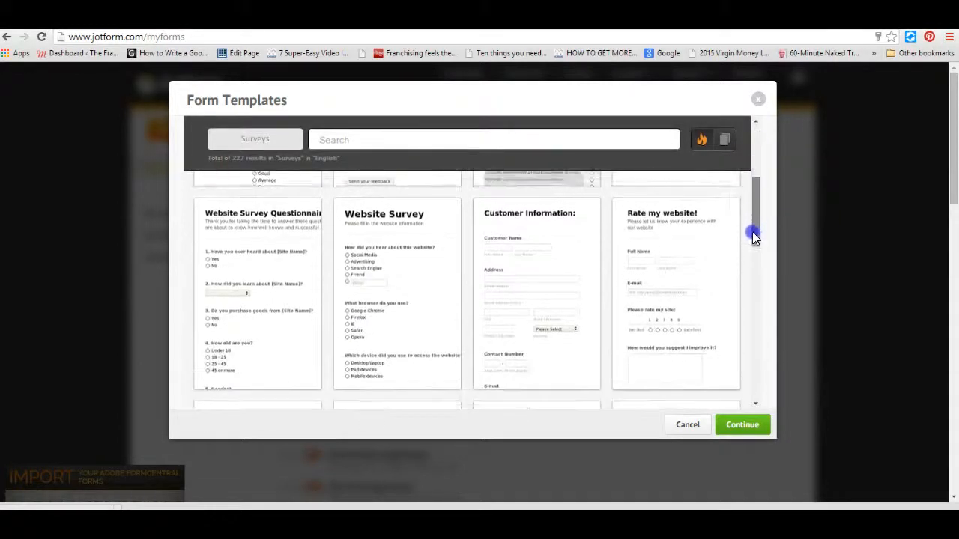
{"action": "left_click", "coordinate": [397, 292]}
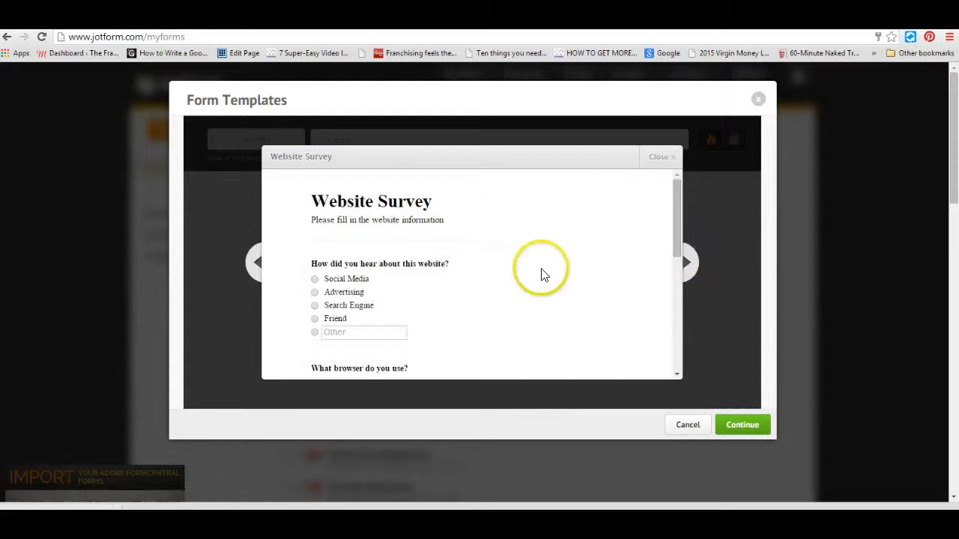
{"action": "scroll", "scroll_direction": "down", "scroll_amount": 3}
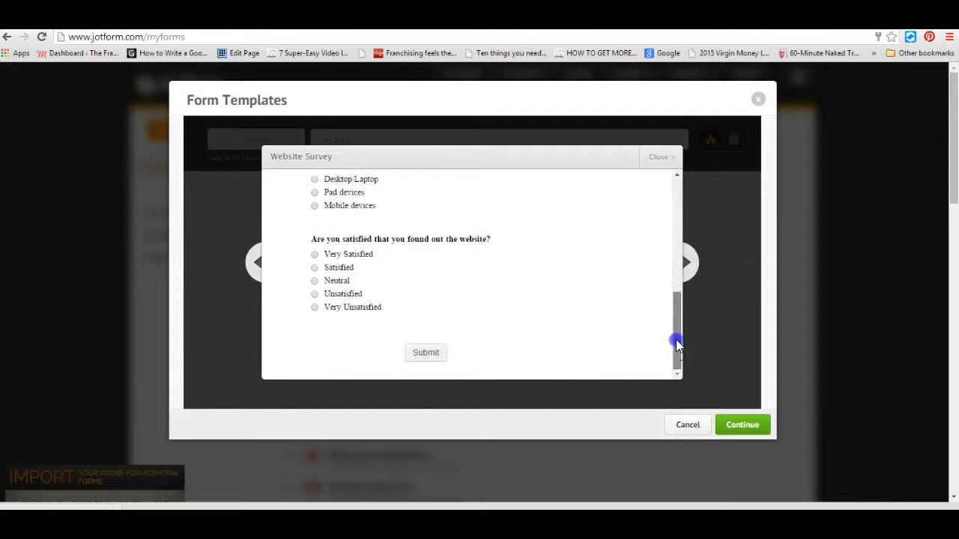
{"action": "left_click", "coordinate": [660, 158]}
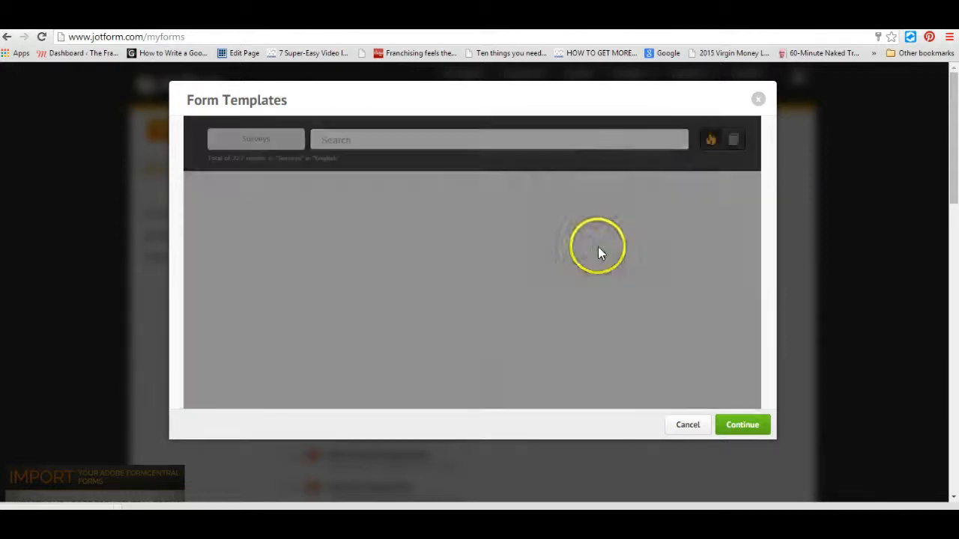
{"action": "left_click", "coordinate": [686, 426]}
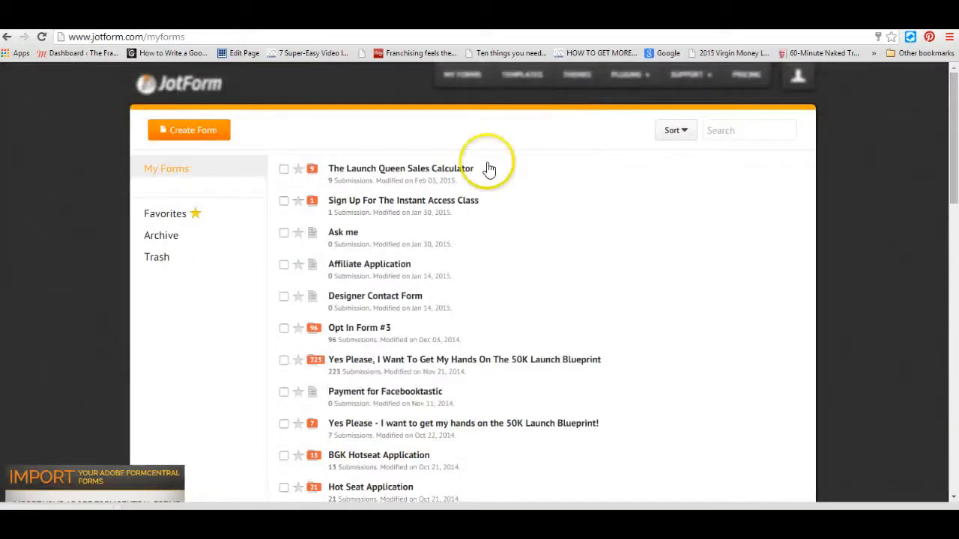
Step: Create a blank form, add an Image element and start uploading an image file from the computer
{"action": "left_click", "coordinate": [189, 129]}
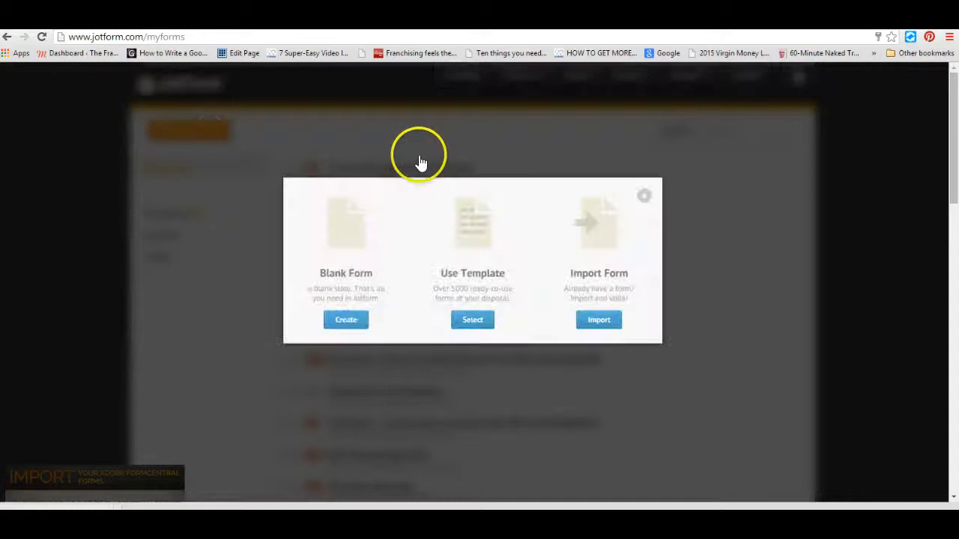
{"action": "left_click", "coordinate": [344, 321]}
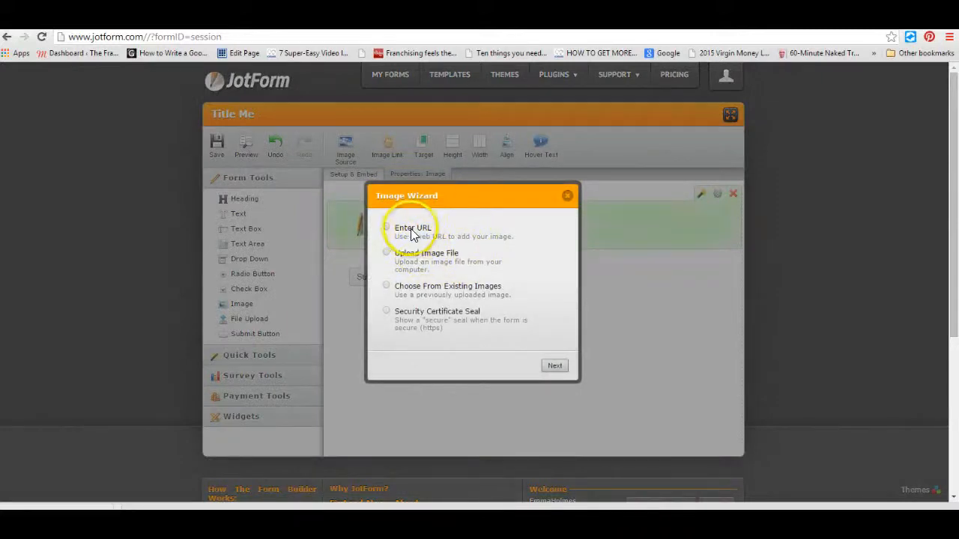
{"action": "left_click", "coordinate": [386, 252]}
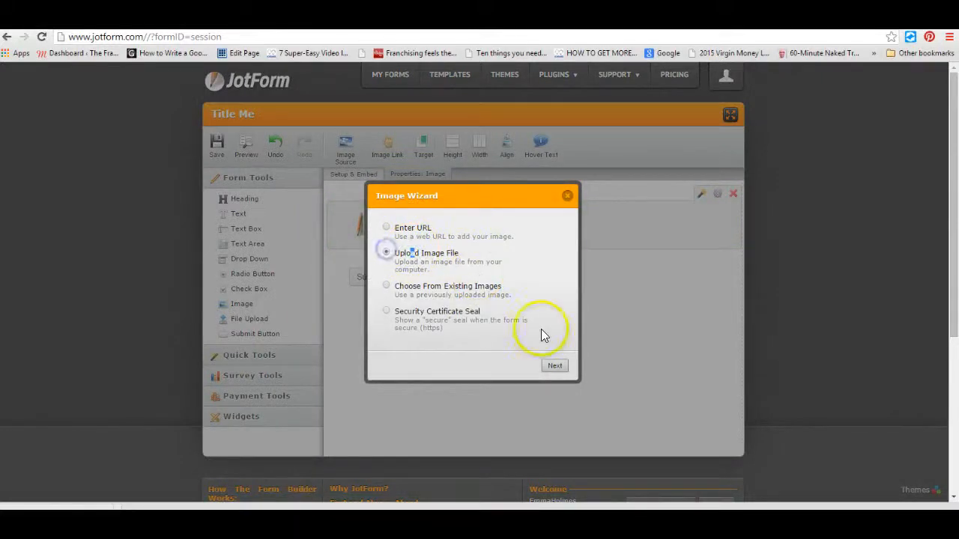
{"action": "left_click", "coordinate": [554, 366]}
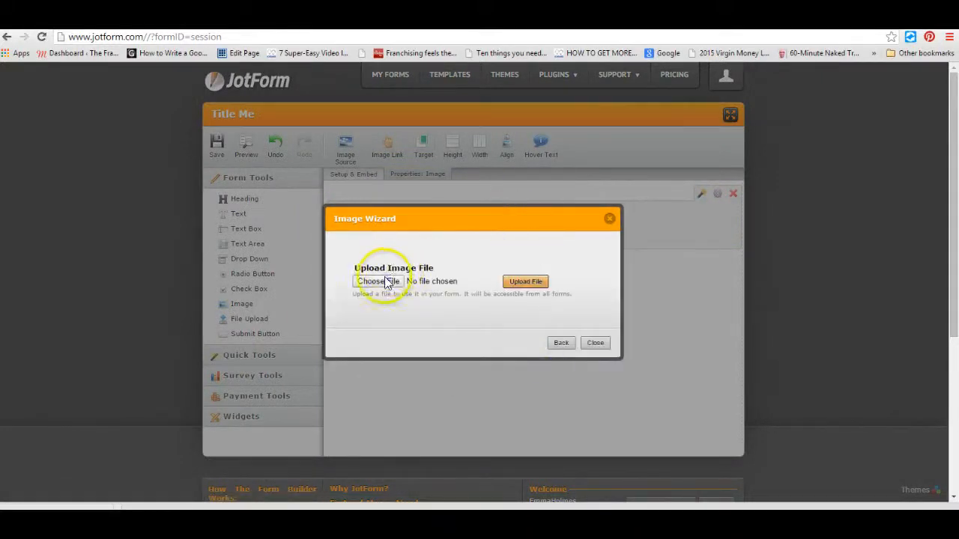
{"action": "left_click", "coordinate": [377, 281]}
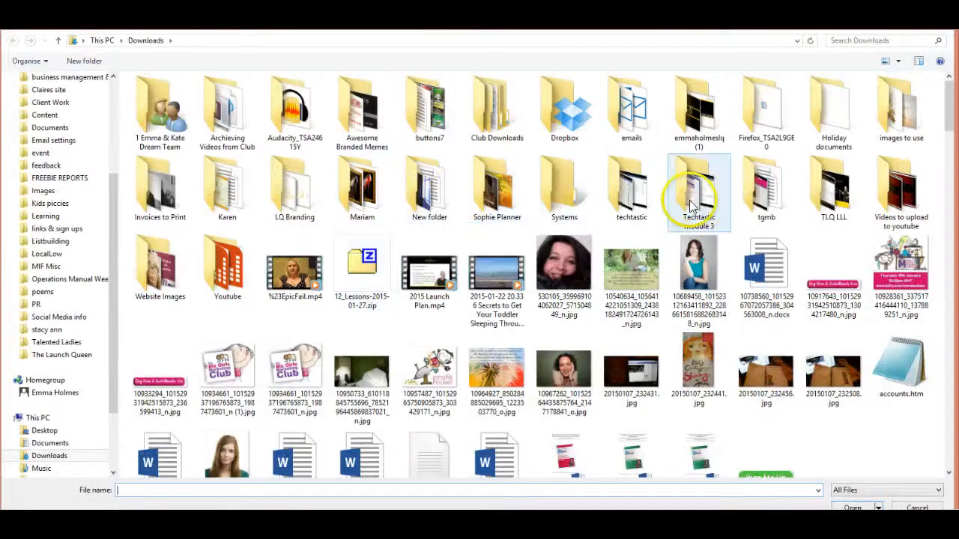
Step: Choose the Launch Queen PNG logo from Downloads in the file picker
{"action": "double_click", "coordinate": [293, 189]}
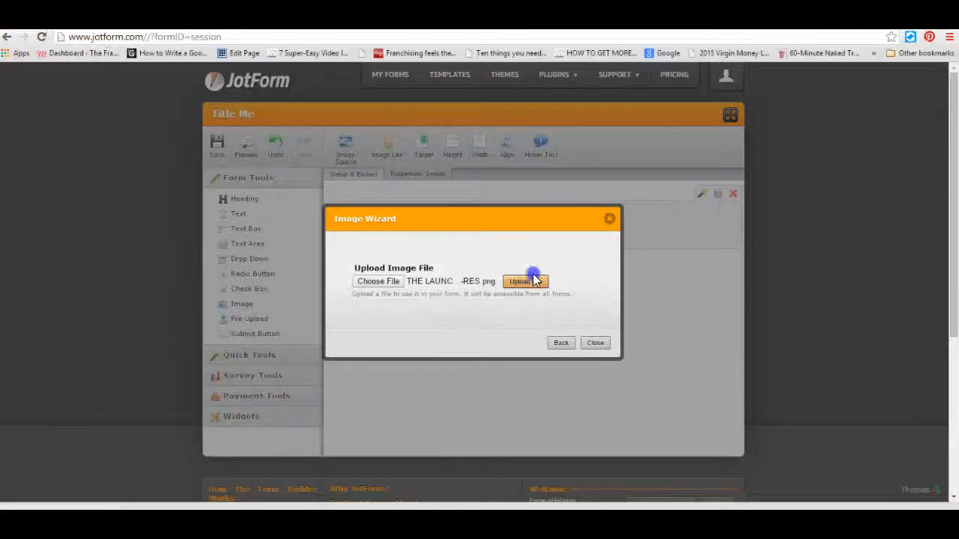
Step: Upload the Launch Queen logo to the form header and shrink it to fit the form width
{"action": "left_click", "coordinate": [524, 282]}
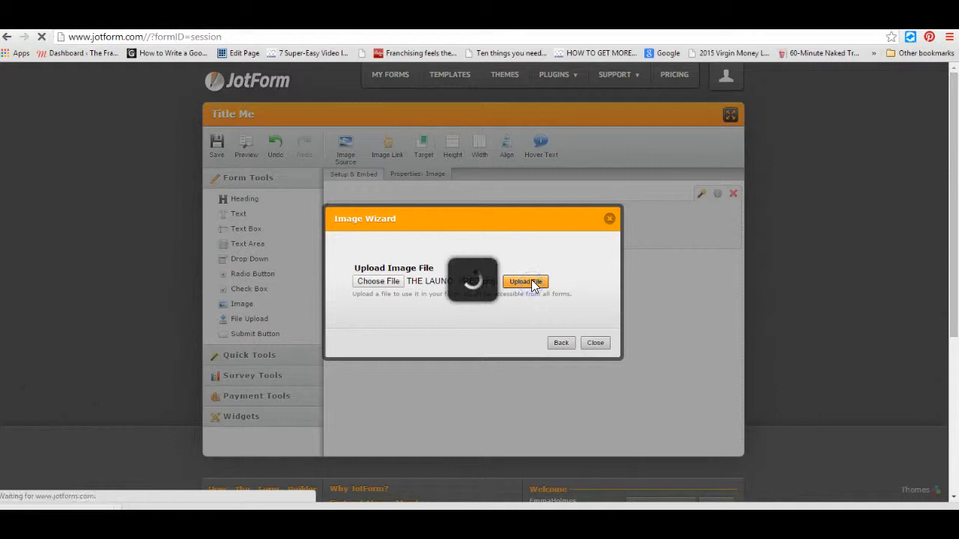
{"action": "left_click", "coordinate": [524, 281]}
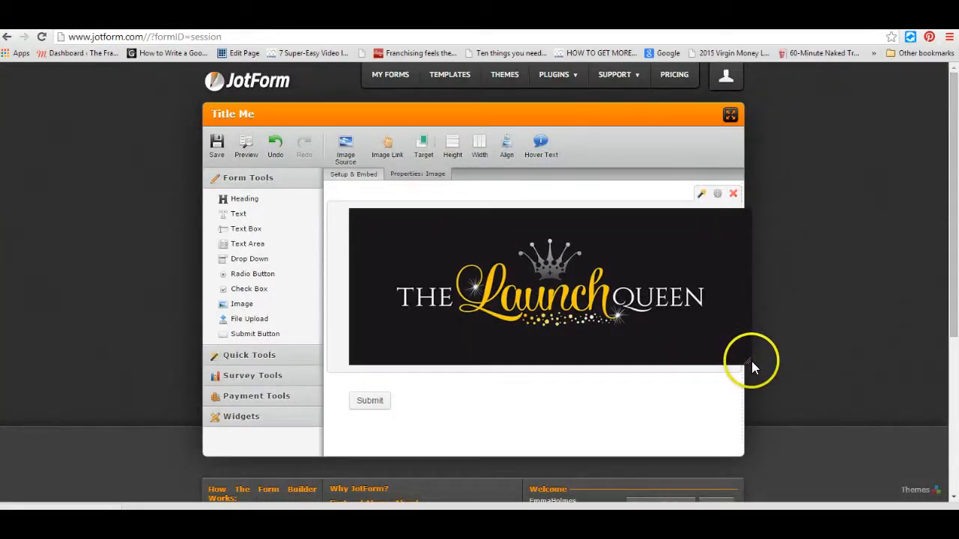
{"action": "left_click_drag", "start_coordinate": [755, 367], "coordinate": [726, 352]}
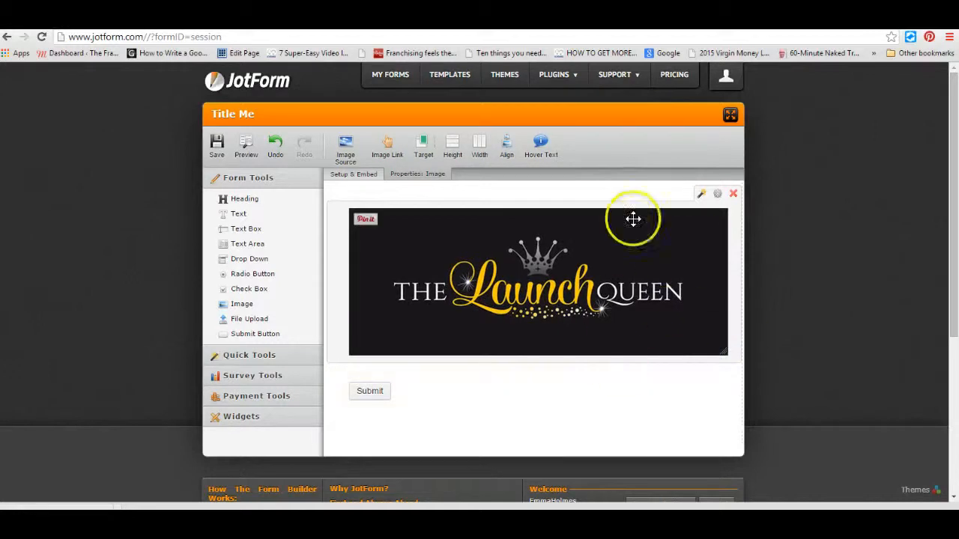
{"action": "mouse_move", "coordinate": [258, 228]}
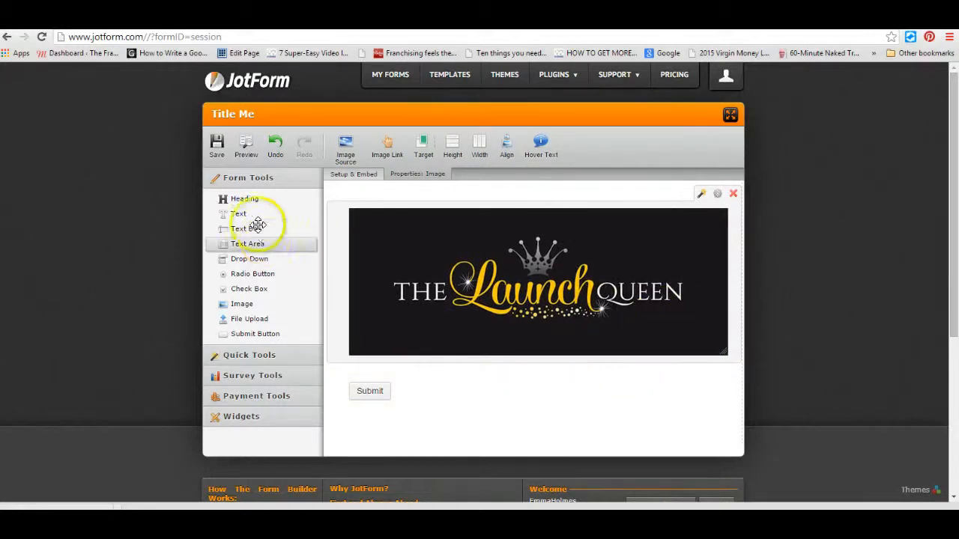
{"action": "mouse_move", "coordinate": [268, 261]}
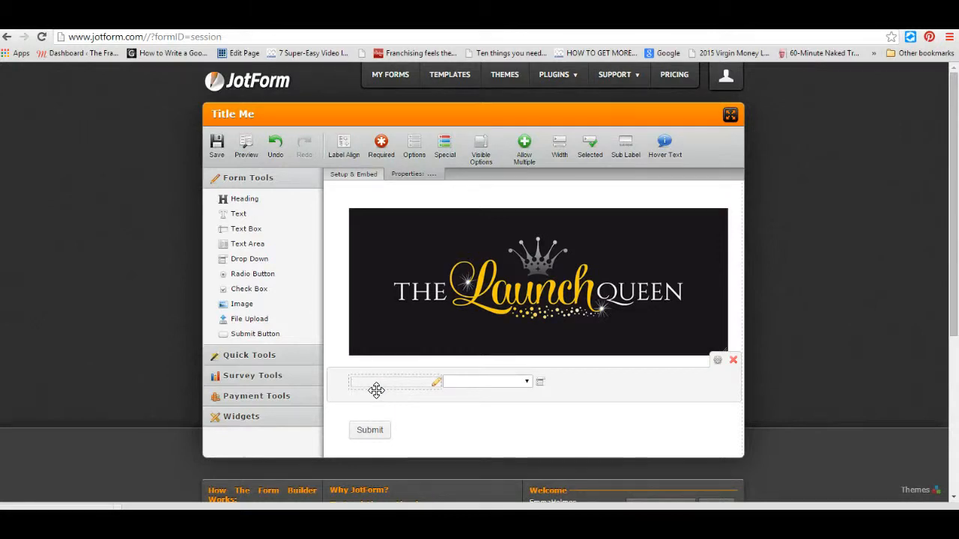
Step: Label the new dropdown 'Where did you hear about us?' and review its placeholder choices
{"action": "type", "text": "Where did you"}
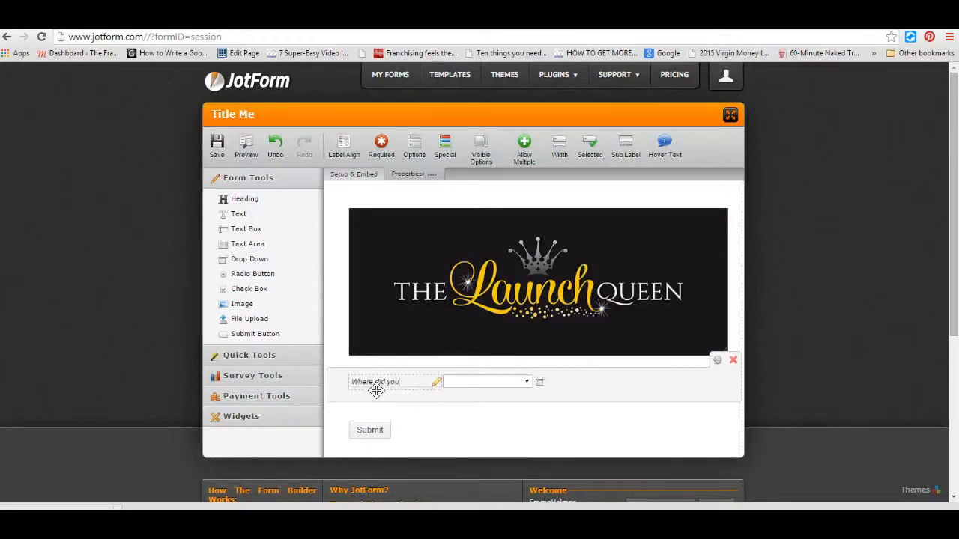
{"action": "type", "text": "hear about"}
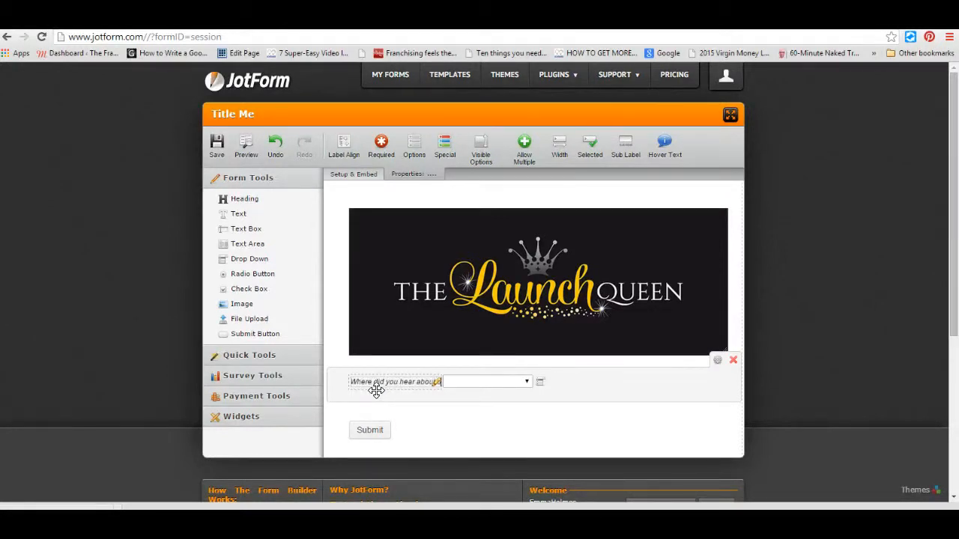
{"action": "left_click", "coordinate": [527, 384]}
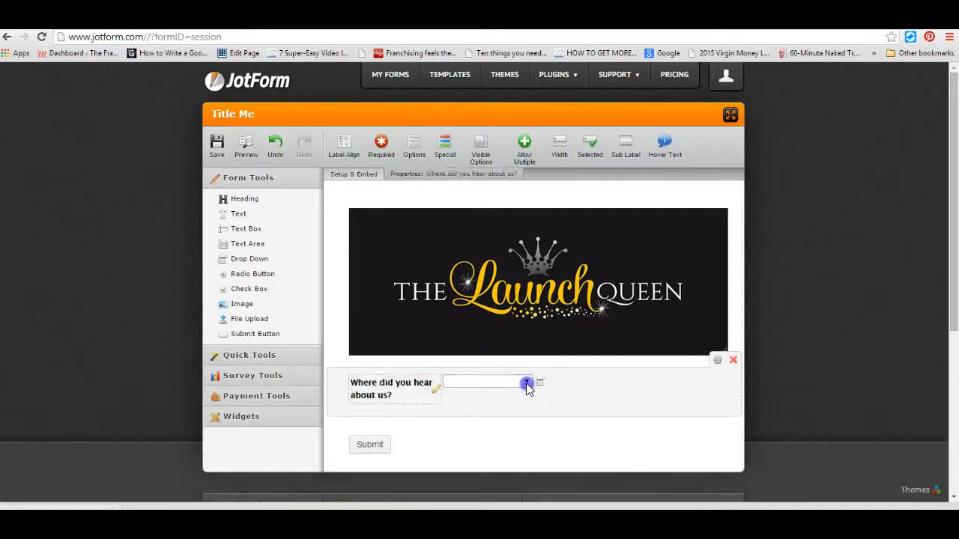
{"action": "left_click", "coordinate": [527, 383]}
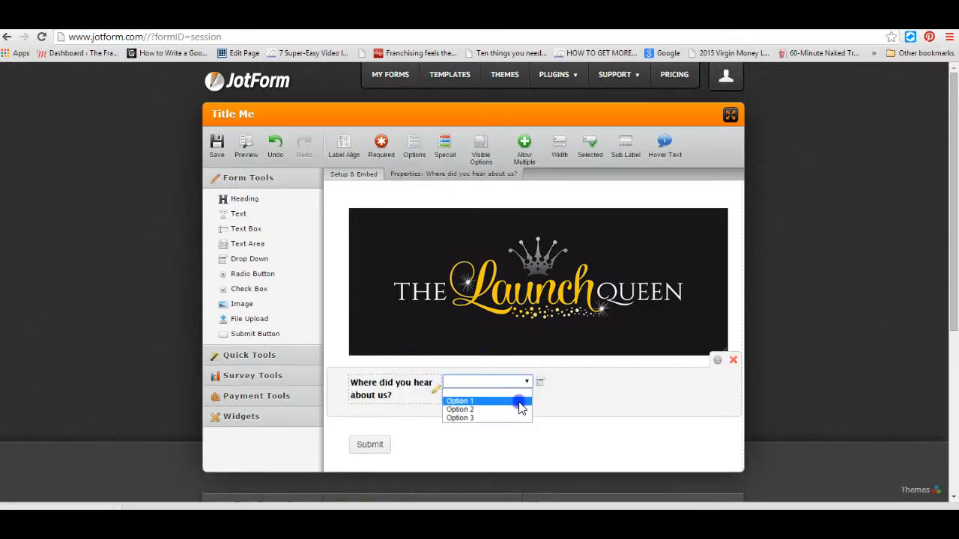
{"action": "left_click", "coordinate": [460, 402]}
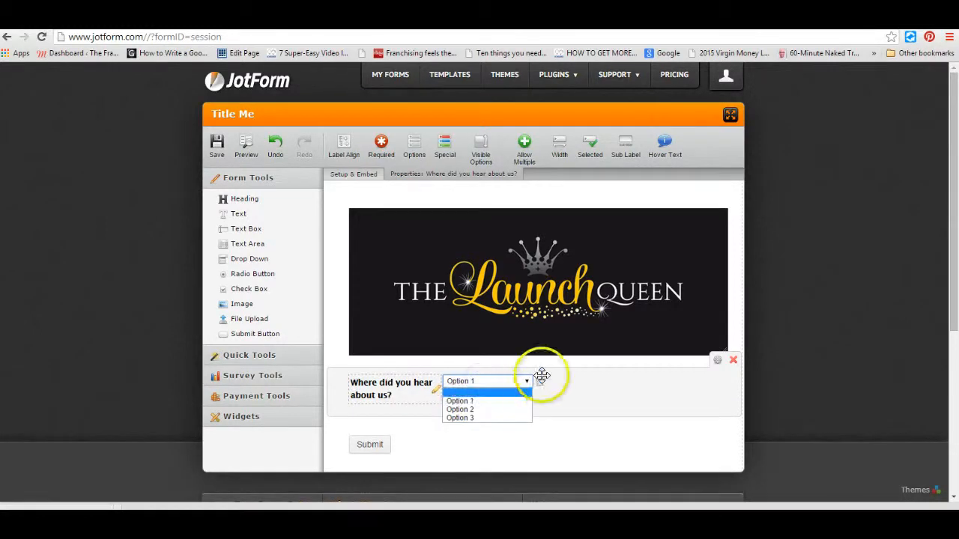
Step: Replace the dropdown choices with Facebook, Website, Twitter, Instagram, YouTube and Searched on Google
{"action": "left_click", "coordinate": [414, 147]}
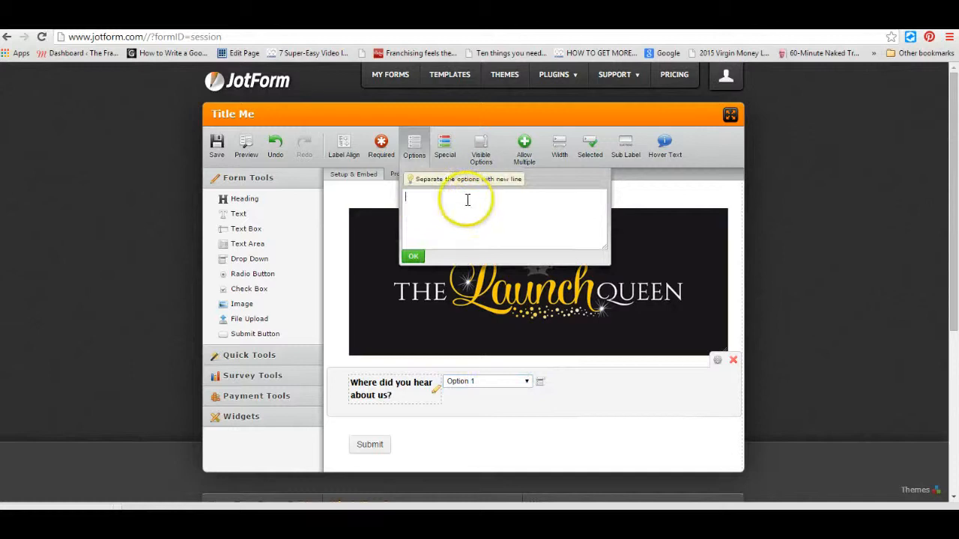
{"action": "type", "text": "Facebo"}
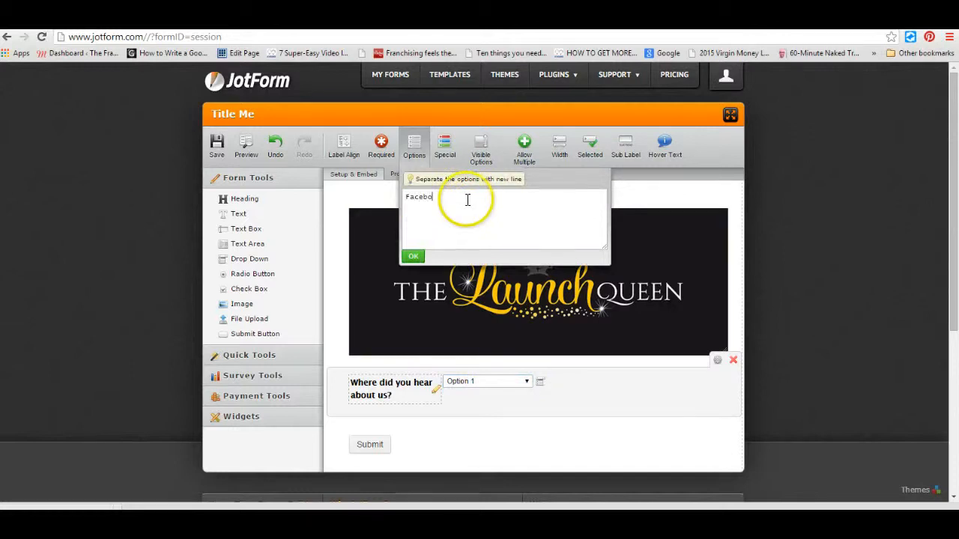
{"action": "type", "text": "Website"}
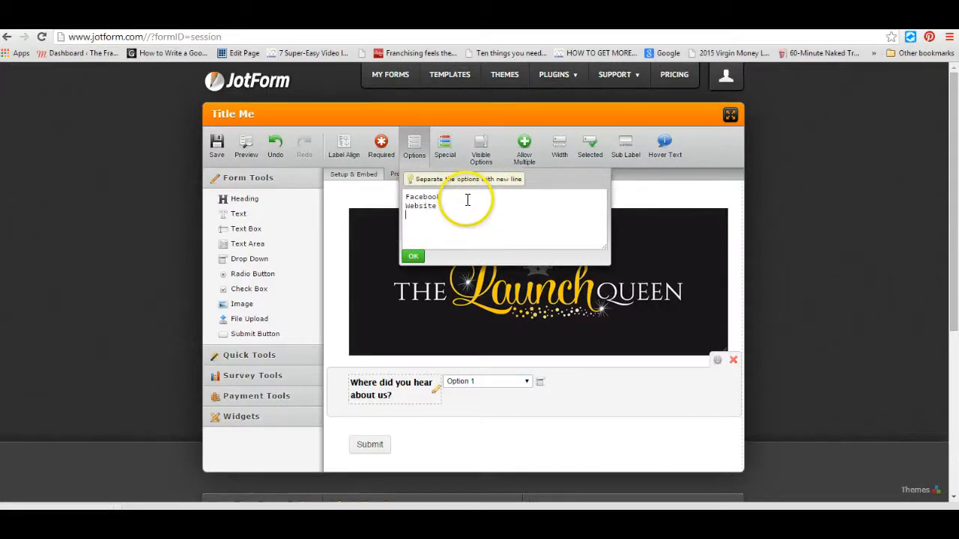
{"action": "type", "text": "Twitter"}
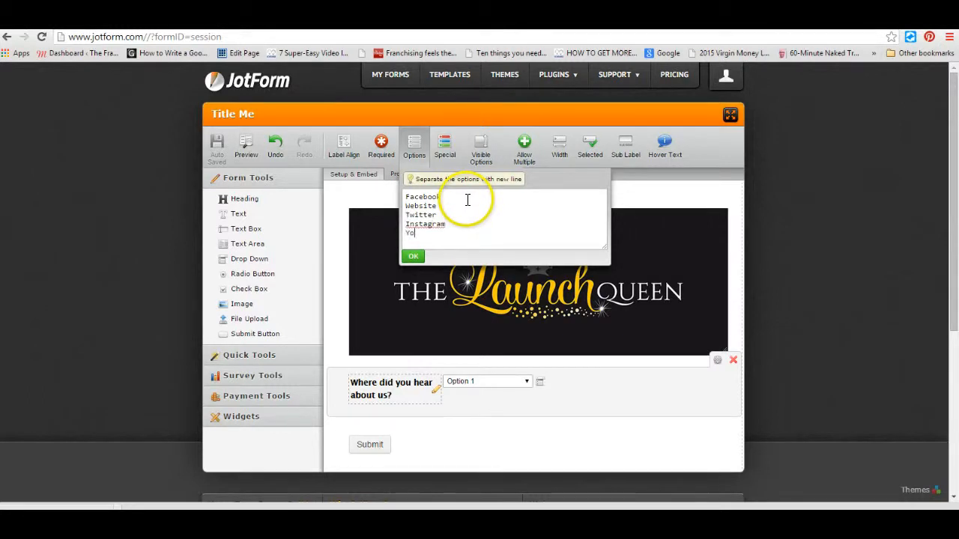
{"action": "type", "text": "uTube"}
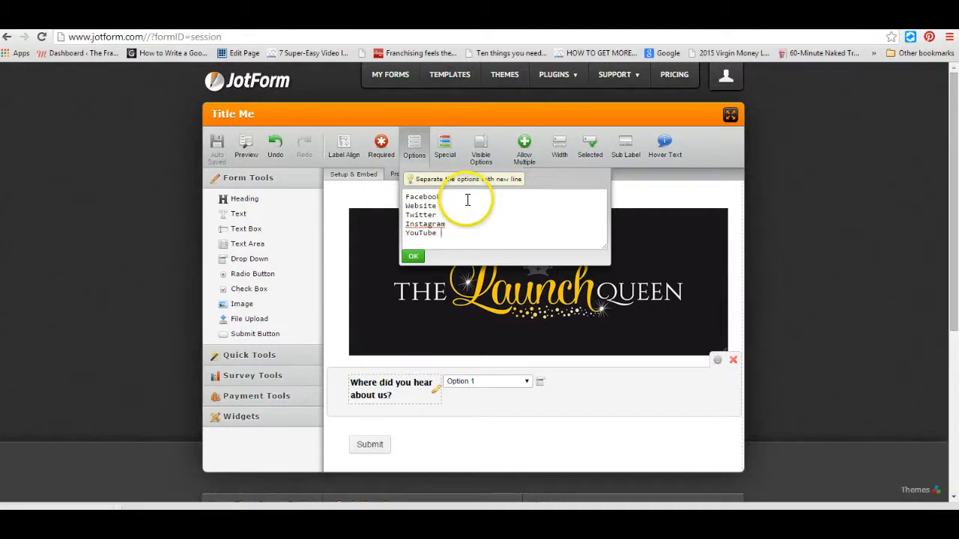
{"action": "type", "text": "Searched on"}
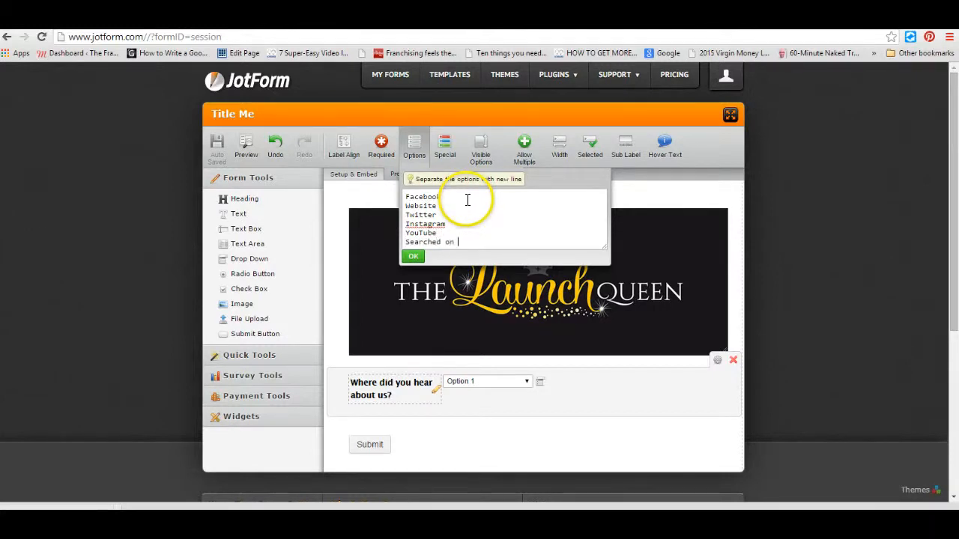
{"action": "type", "text": "Google"}
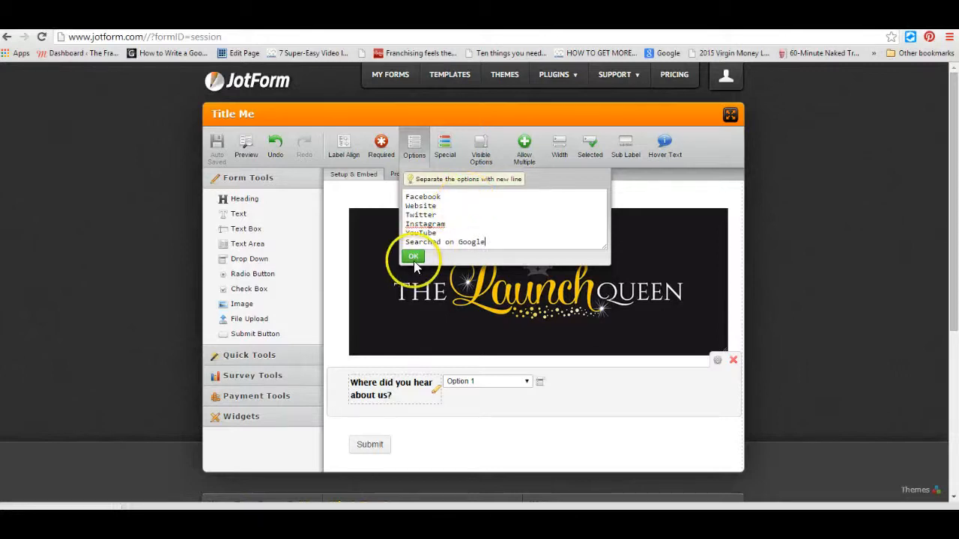
{"action": "left_click", "coordinate": [413, 257]}
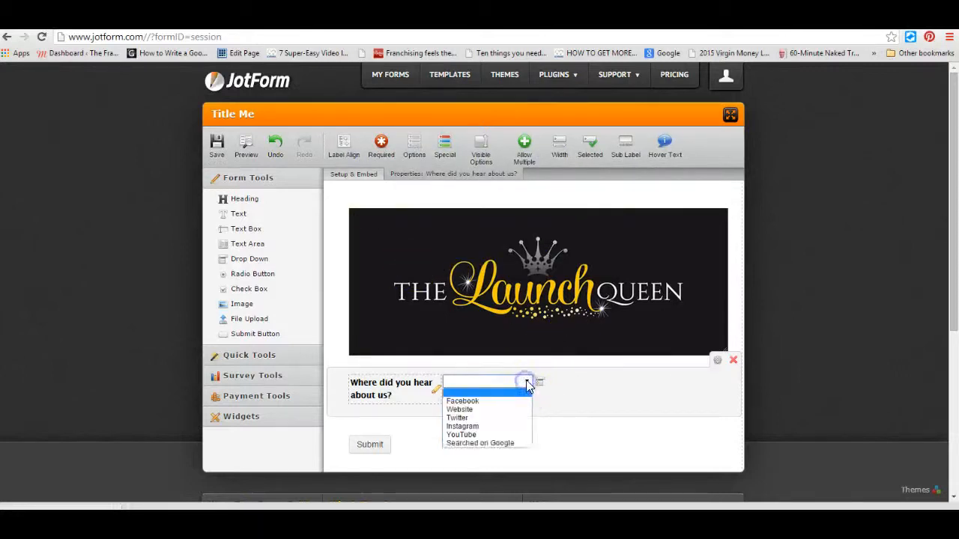
{"action": "mouse_move", "coordinate": [598, 388]}
{"action": "type", "text": "Please confirm your"}
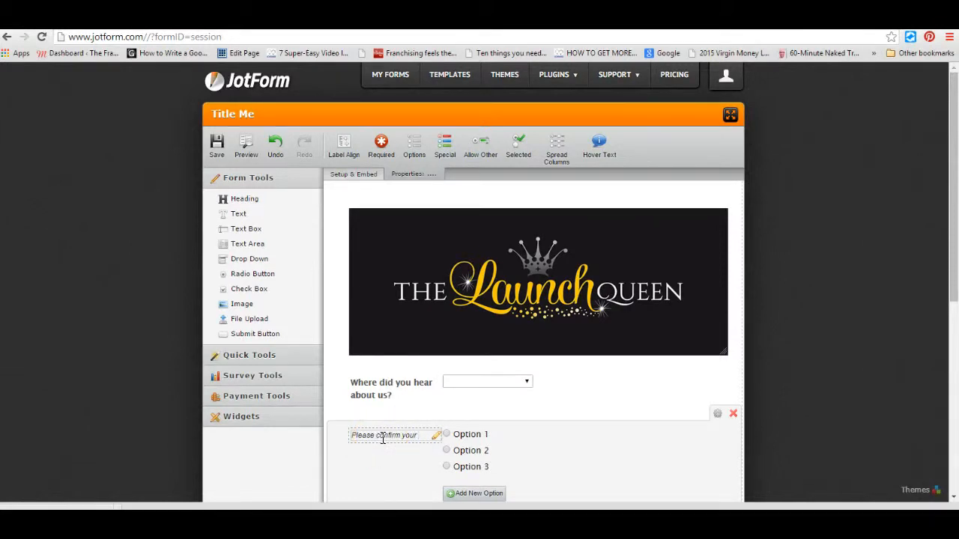
Step: Label the radio question 'Please confirm your business' with choices Online service business and online product business
{"action": "type", "text": "business"}
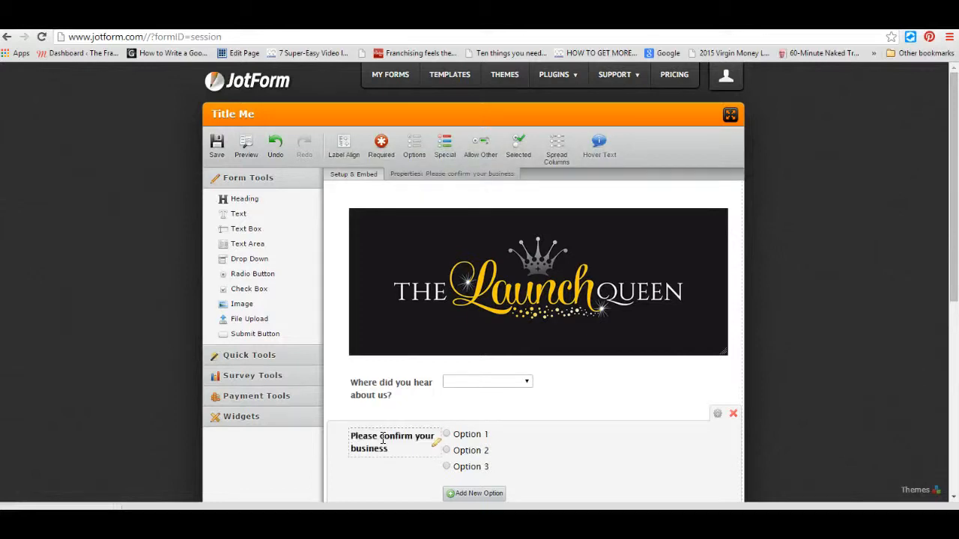
{"action": "left_click", "coordinate": [471, 434]}
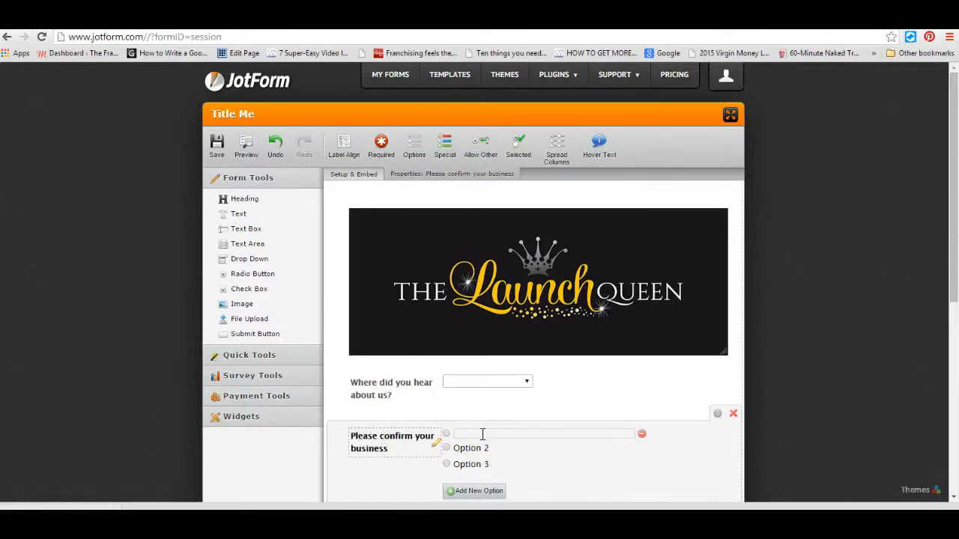
{"action": "type", "text": "Online service business"}
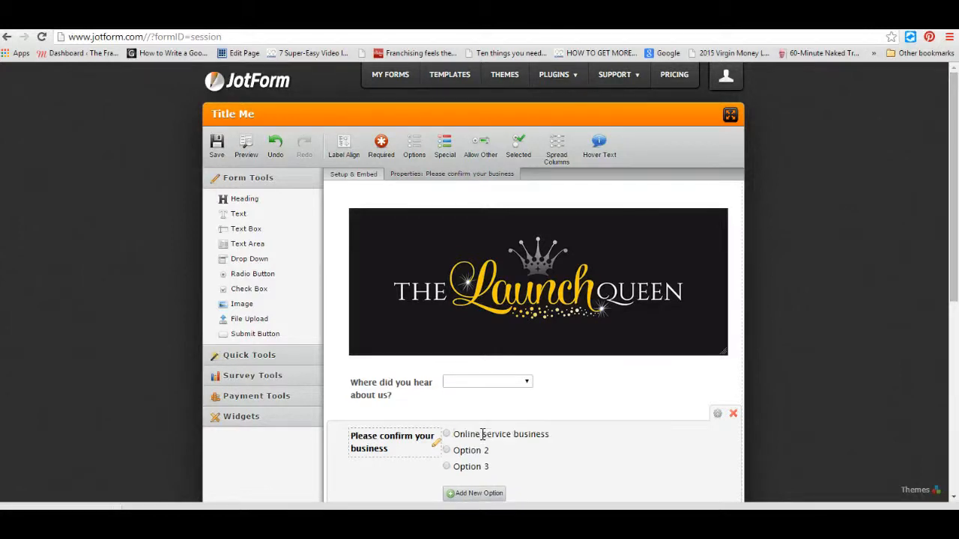
{"action": "left_click", "coordinate": [470, 450]}
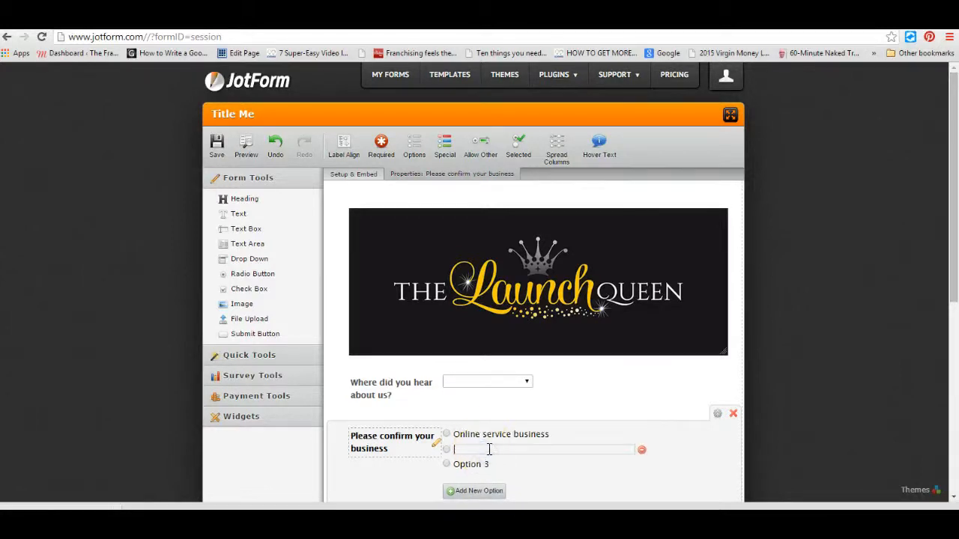
{"action": "type", "text": "online product business"}
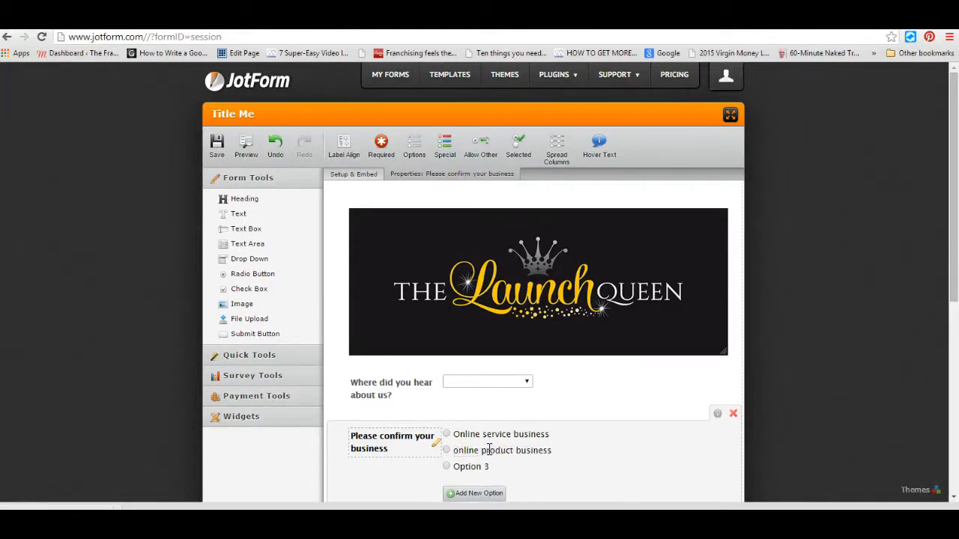
Step: Set the third choice to Not a virtual online business and add a fourth answer choice
{"action": "double_click", "coordinate": [470, 466]}
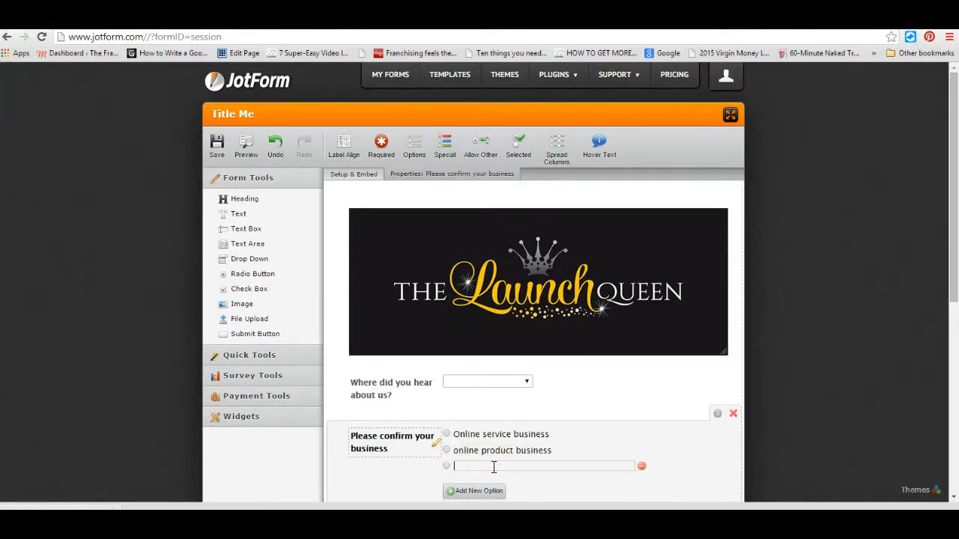
{"action": "type", "text": "Not a virtu"}
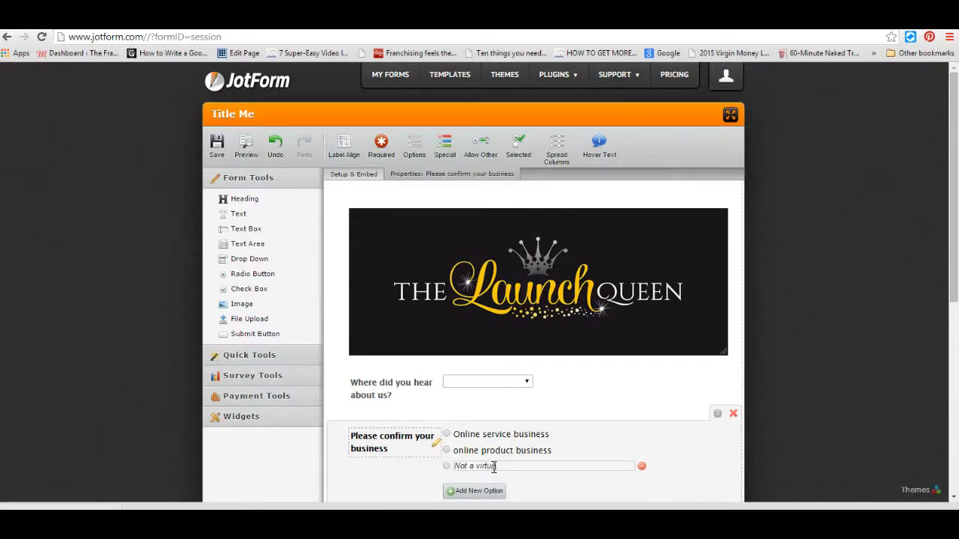
{"action": "type", "text": "online business"}
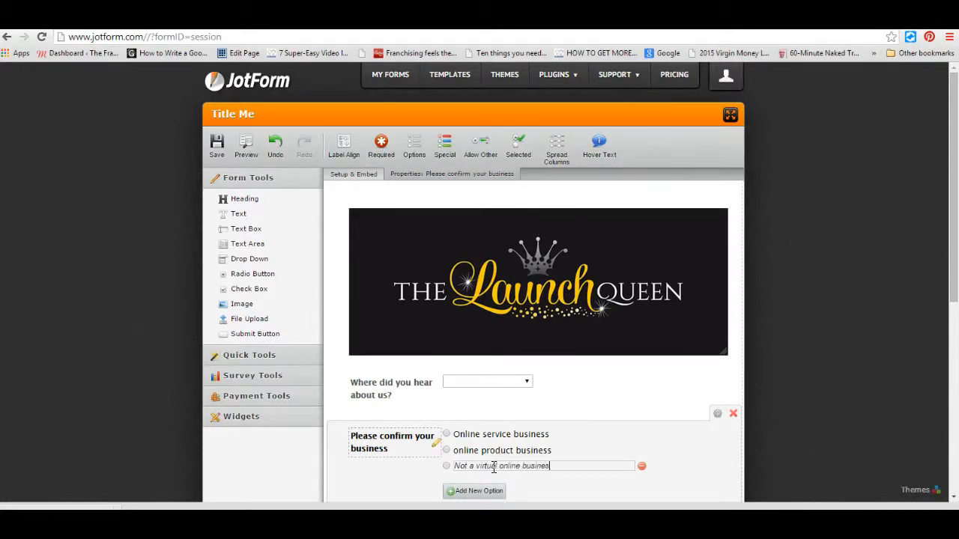
{"action": "left_click", "coordinate": [473, 491]}
{"action": "type", "text": "Only online for marketing purposes"}
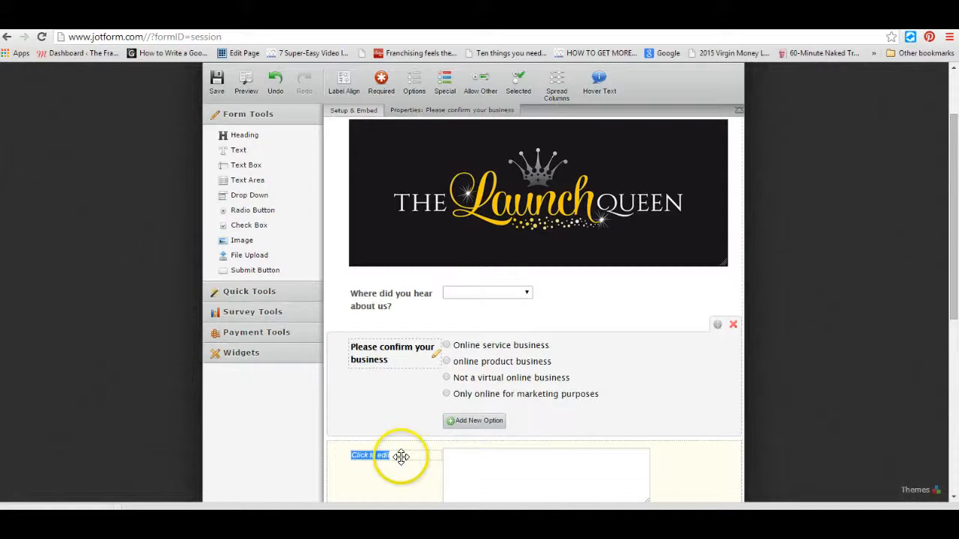
Step: Label the text-area question 'Tell me what you are struggling with right now'
{"action": "left_click", "coordinate": [389, 455]}
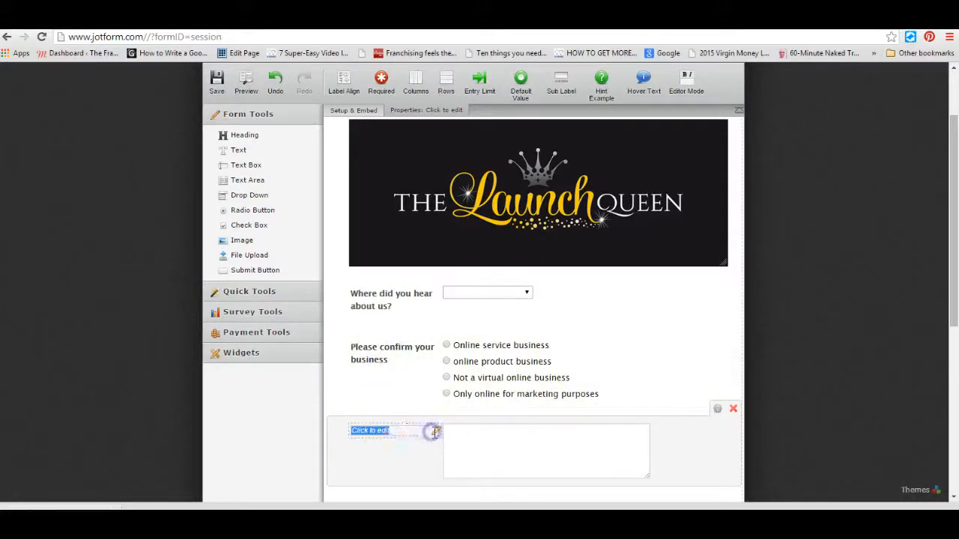
{"action": "type", "text": "Tell me"}
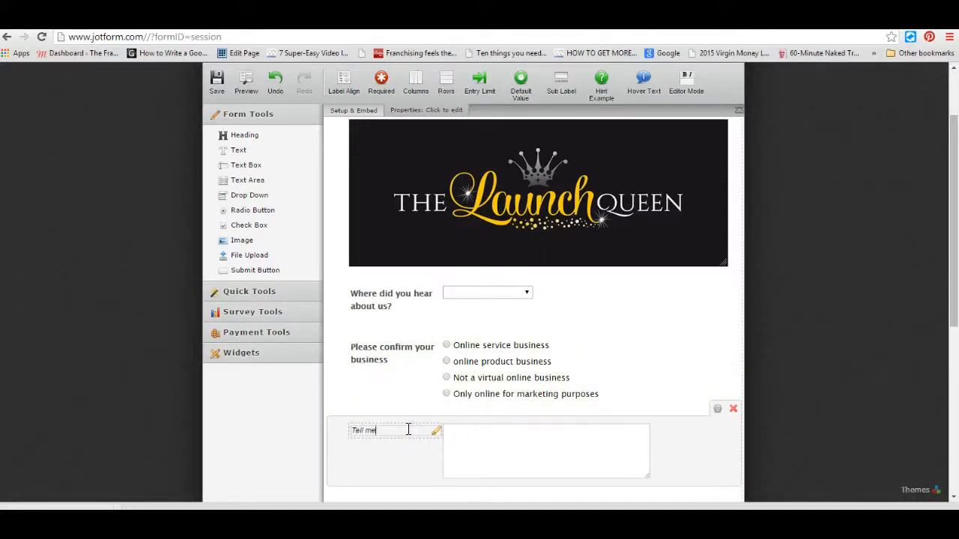
{"action": "type", "text": "what you are struggling with right now"}
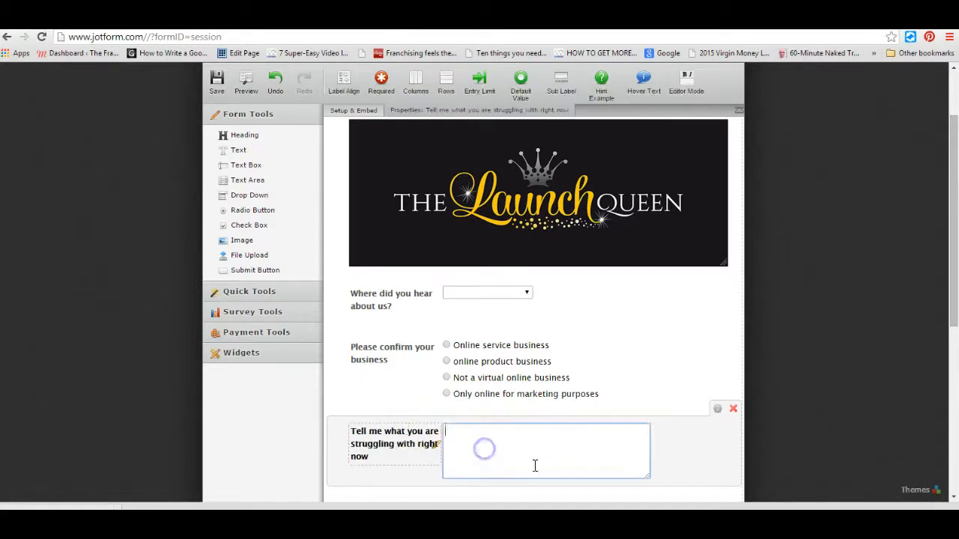
{"action": "scroll", "scroll_direction": "down", "scroll_amount": 3}
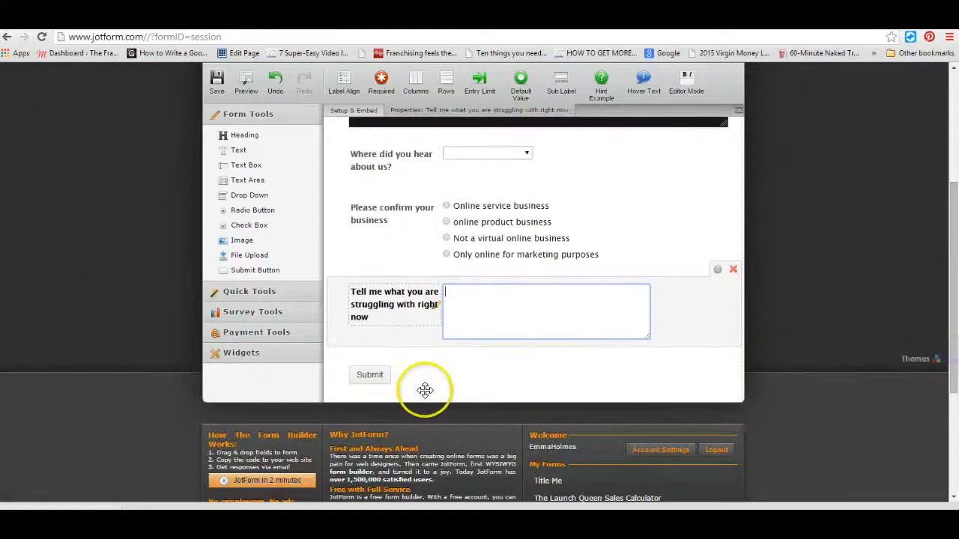
{"action": "mouse_move", "coordinate": [297, 189]}
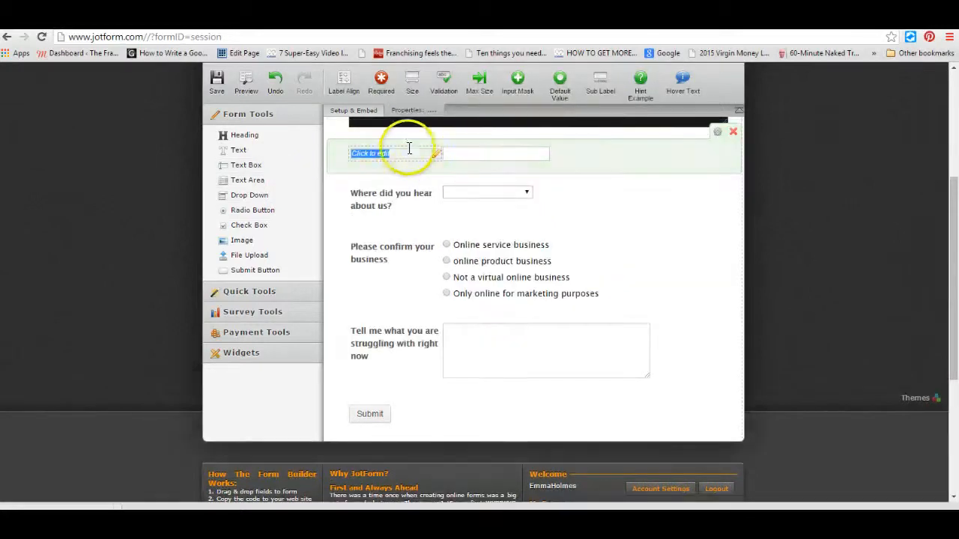
{"action": "mouse_move", "coordinate": [494, 147]}
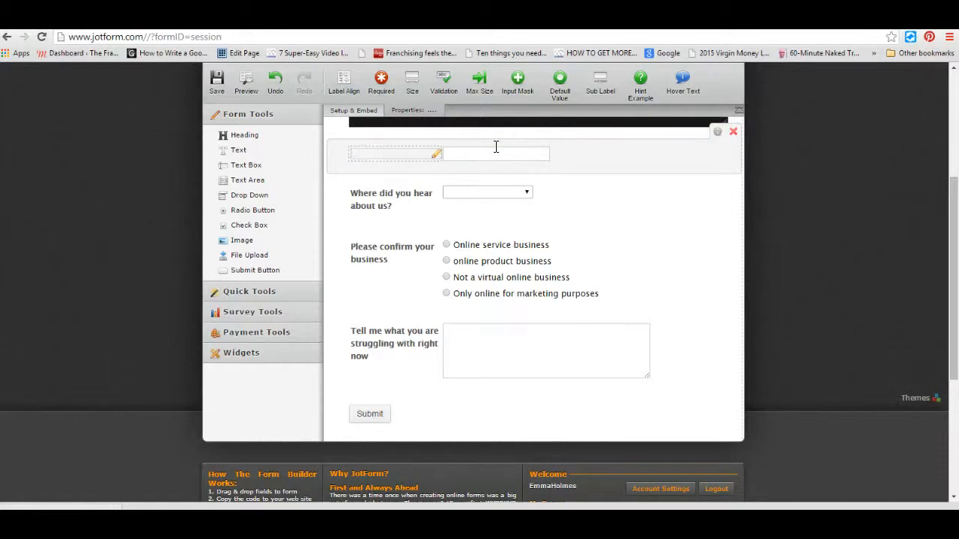
Step: Label the top text-box question 'Do you want more information?'
{"action": "type", "text": "Do Yo"}
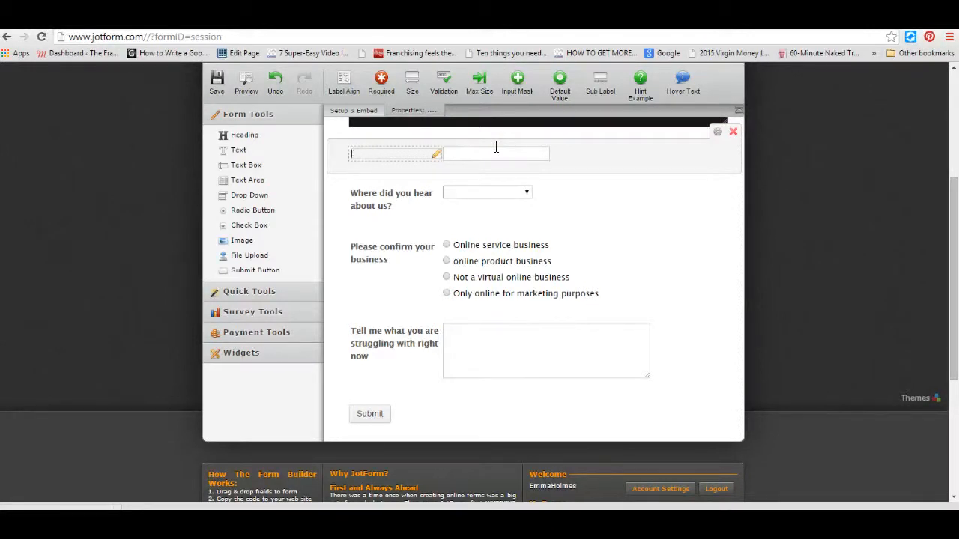
{"action": "type", "text": "Do you want more information?"}
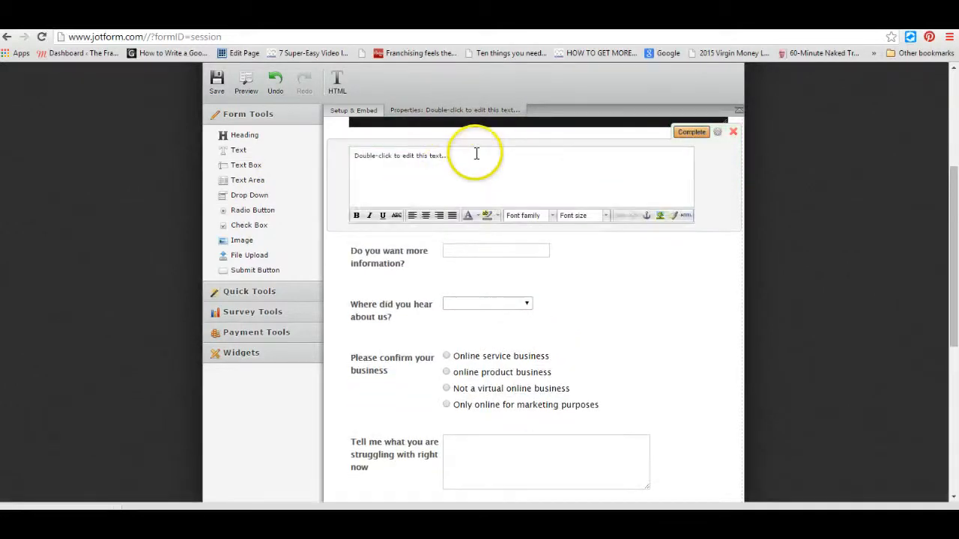
Step: Write the welcome message thanking visitors for popping by and asking them to answer the quick survey
{"action": "type", "text": "Thank you"}
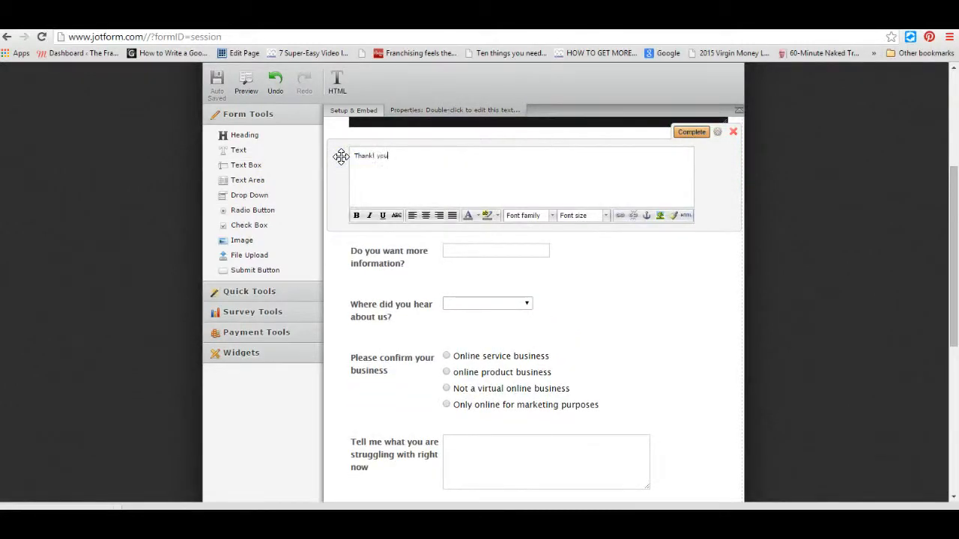
{"action": "key", "text": "Backspace"}
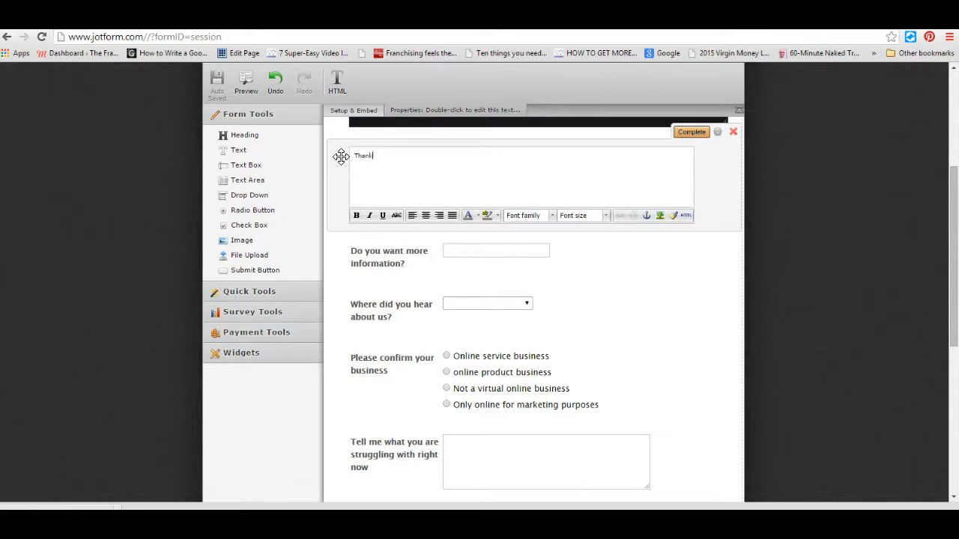
{"action": "type", "text": "you"}
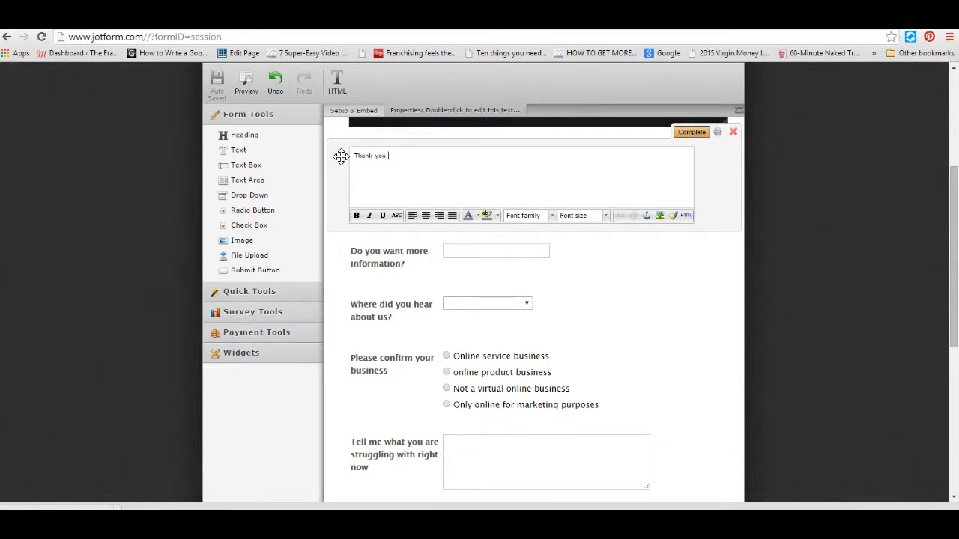
{"action": "type", "text": "popping by.  We would love"}
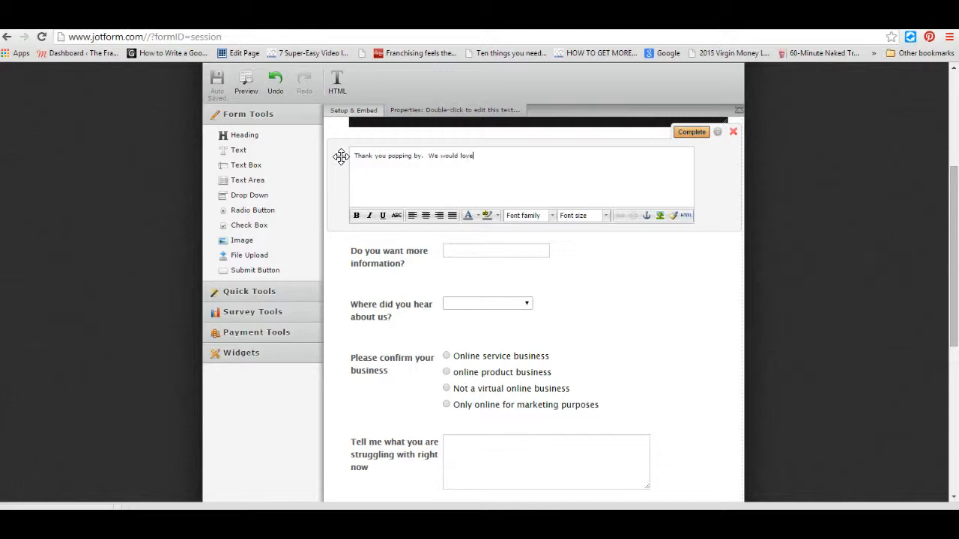
{"action": "type", "text": "it if you woul"}
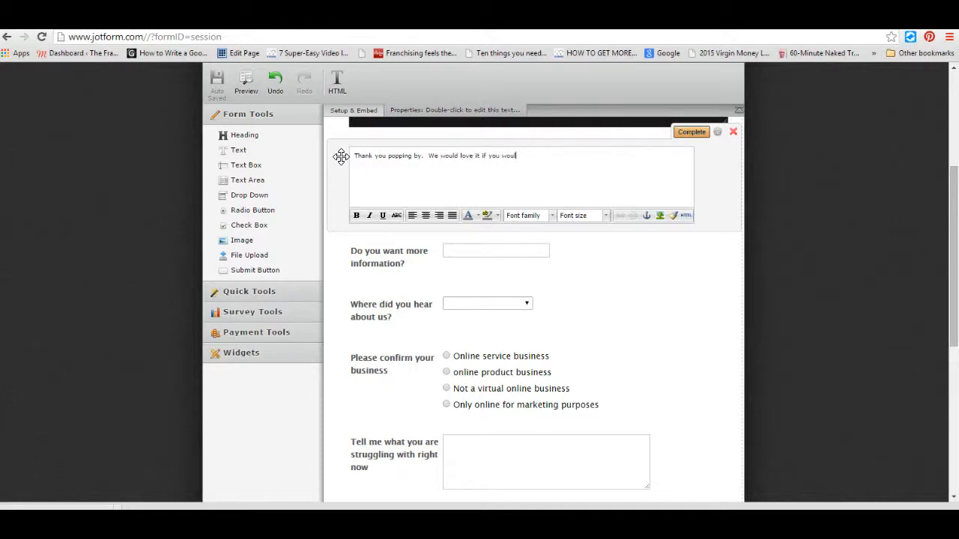
{"action": "type", "text": "d answer out"}
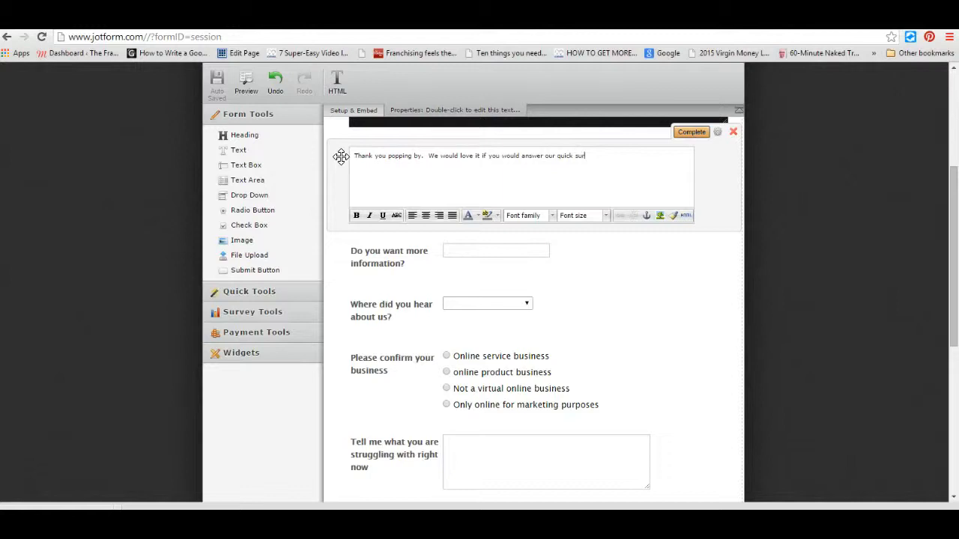
{"action": "type", "text": "t"}
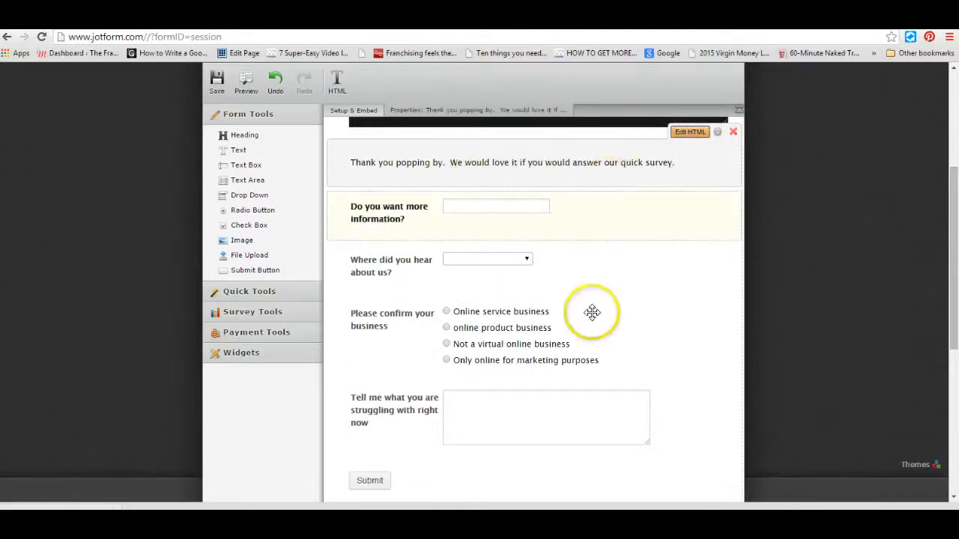
Step: Centre the submit button and change its wording to 'Please Submit My Answers'
{"action": "left_click", "coordinate": [369, 479]}
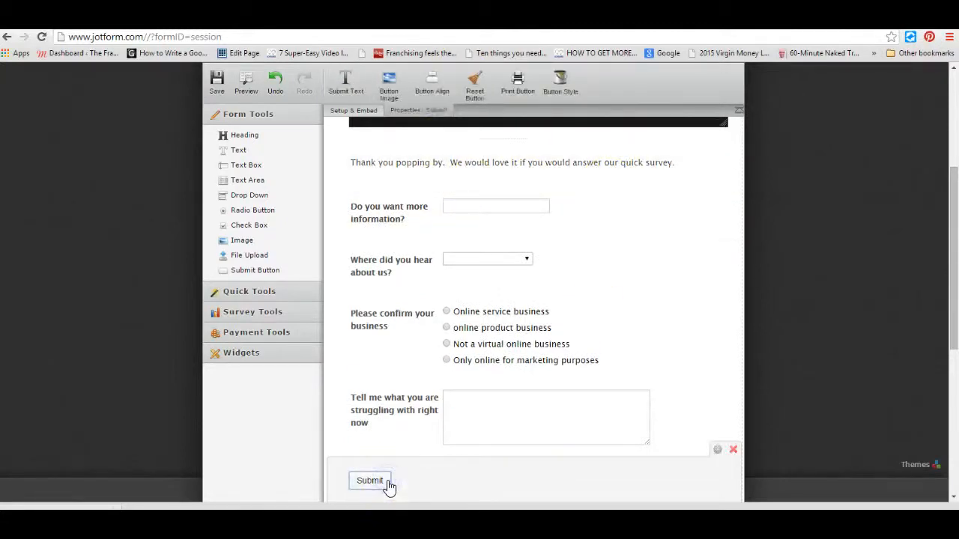
{"action": "left_click", "coordinate": [432, 82]}
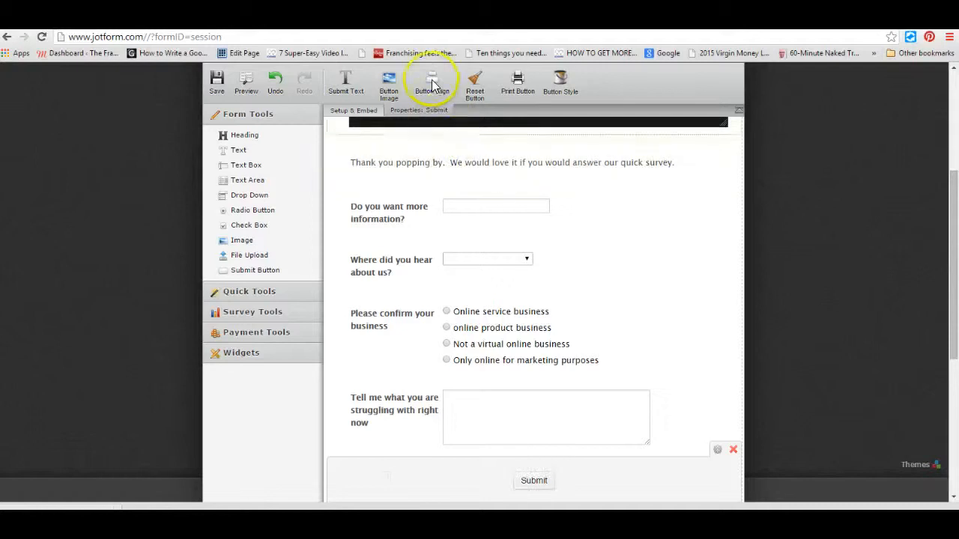
{"action": "mouse_move", "coordinate": [344, 82]}
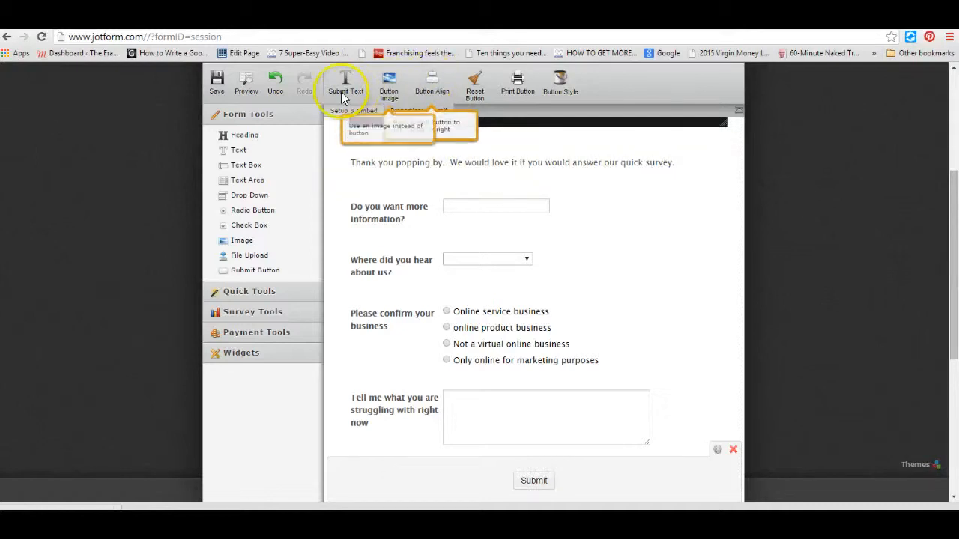
{"action": "left_click", "coordinate": [344, 83]}
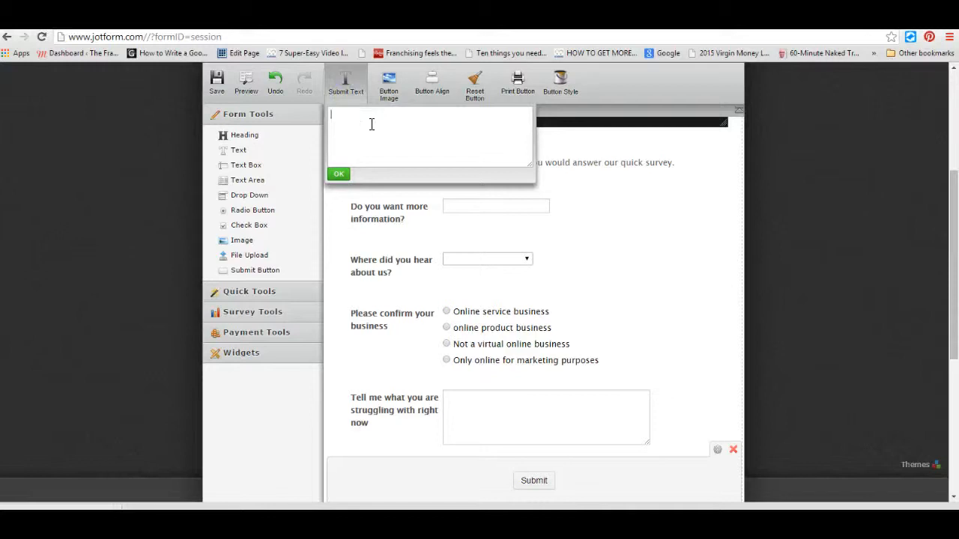
{"action": "type", "text": "Please Submit My Answe"}
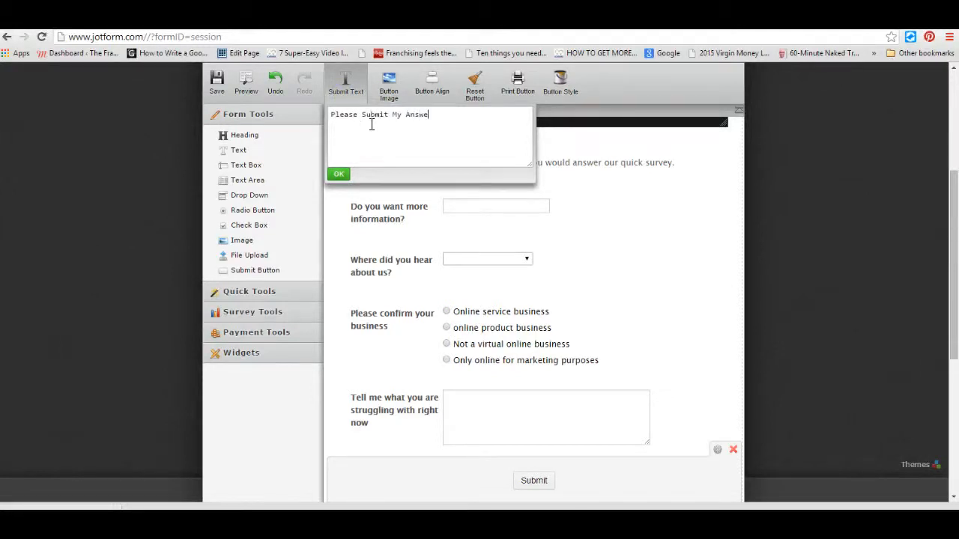
{"action": "left_click", "coordinate": [339, 174]}
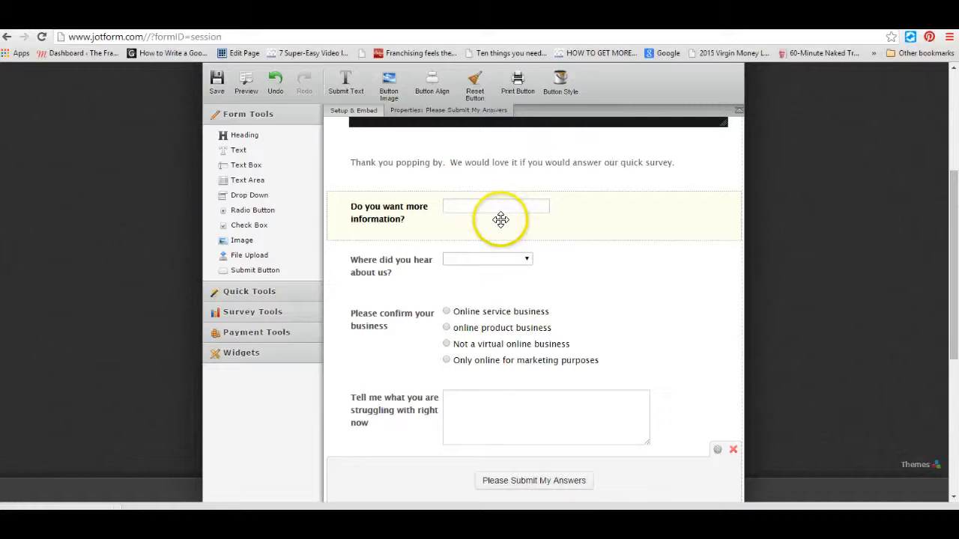
{"action": "scroll", "scroll_direction": "down", "scroll_amount": 3}
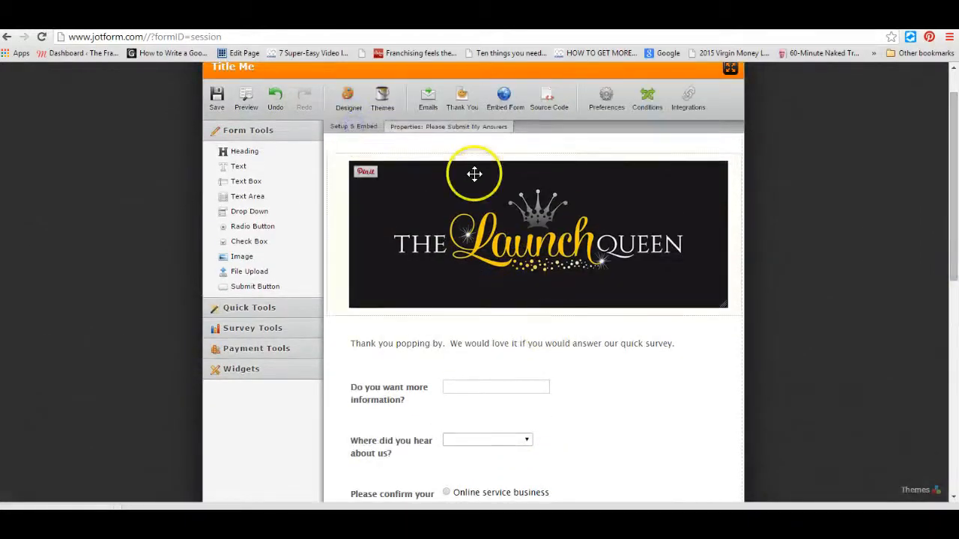
{"action": "mouse_move", "coordinate": [692, 82]}
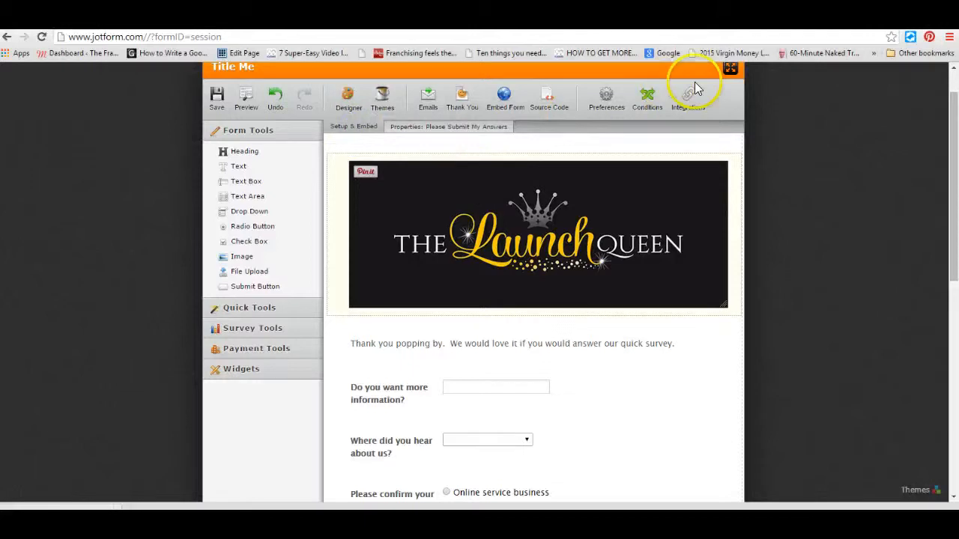
Step: Choose the Google Drive integration from the Integrations wizard to reach its authentication step
{"action": "left_click", "coordinate": [688, 97]}
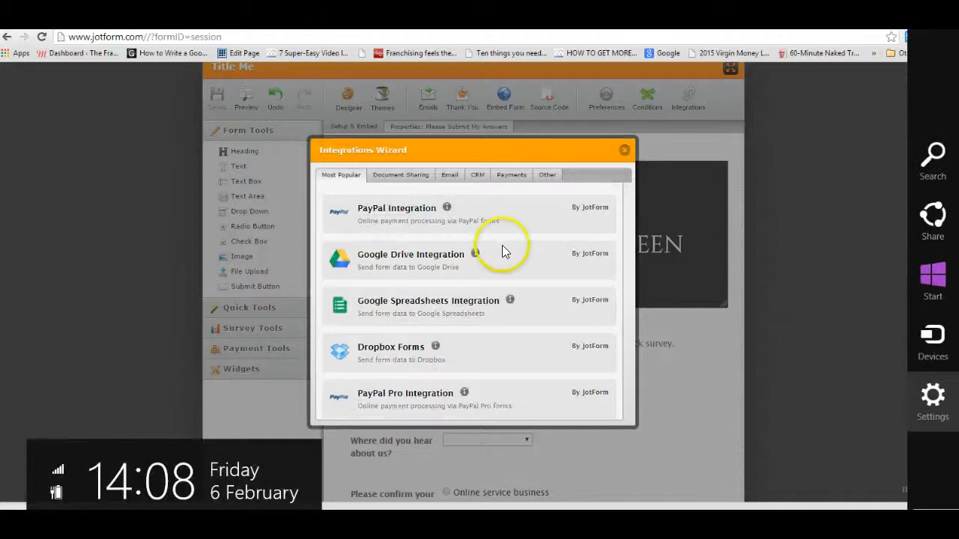
{"action": "mouse_move", "coordinate": [783, 366]}
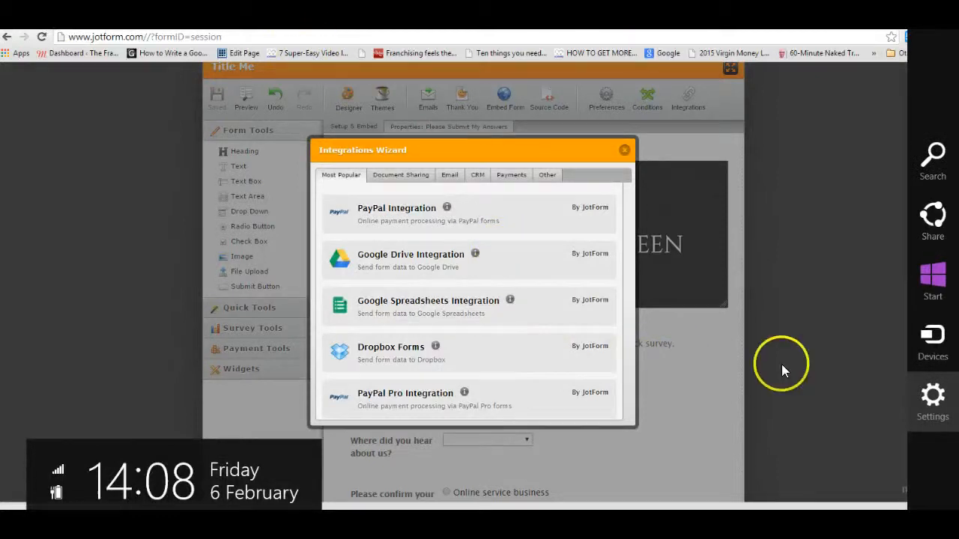
{"action": "mouse_move", "coordinate": [566, 296]}
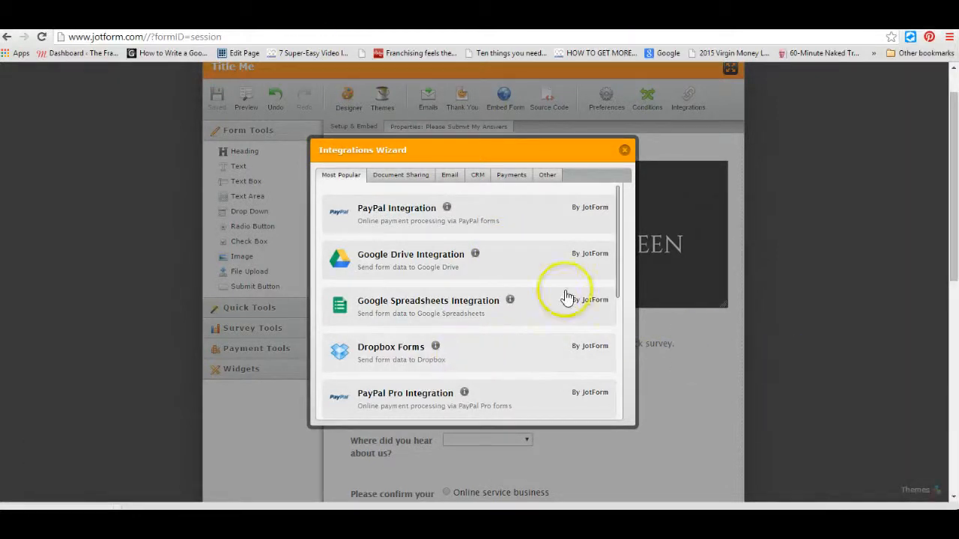
{"action": "left_click", "coordinate": [411, 261]}
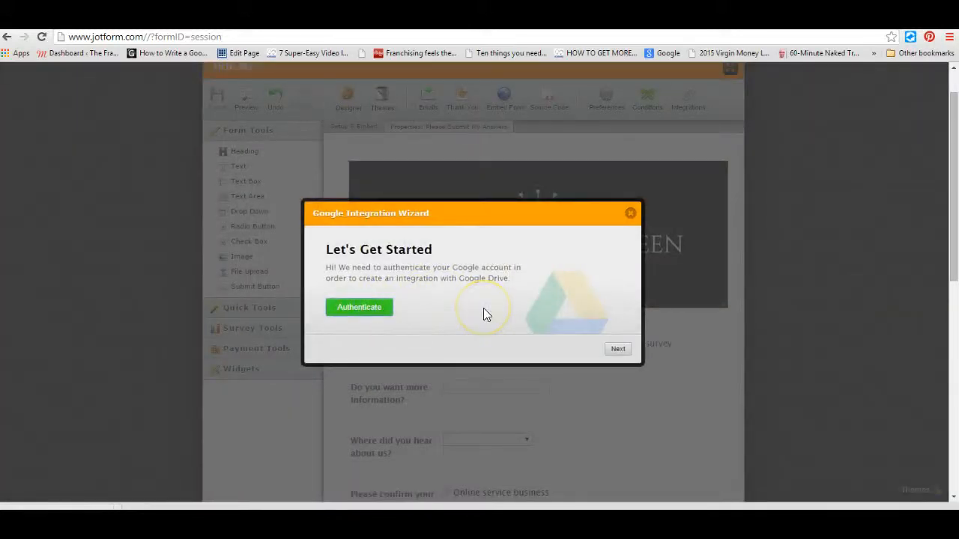
{"action": "mouse_move", "coordinate": [407, 309]}
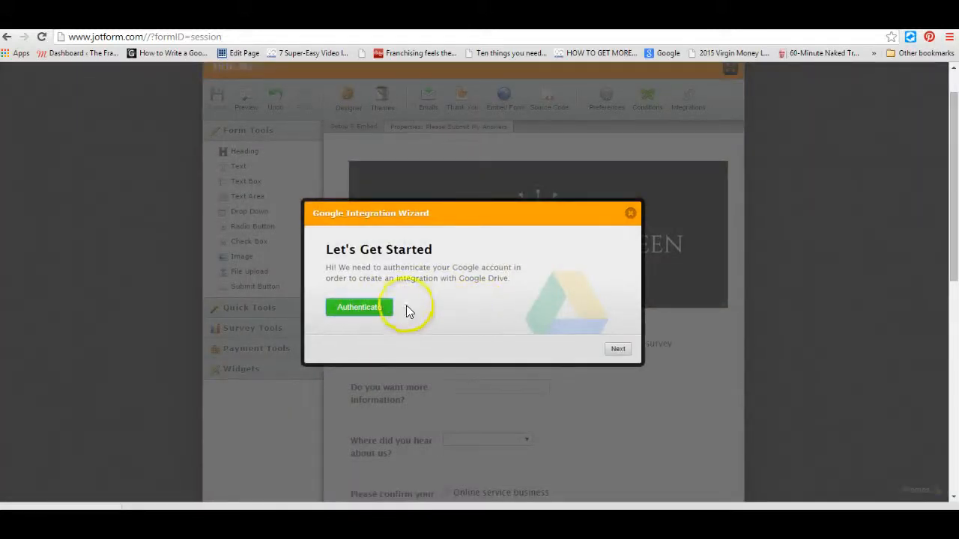
{"action": "mouse_move", "coordinate": [380, 313]}
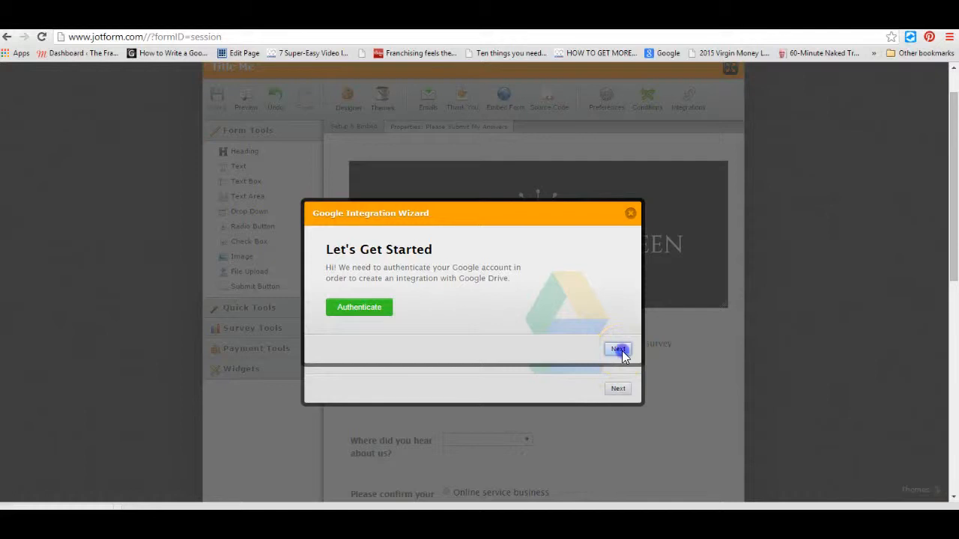
{"action": "mouse_move", "coordinate": [587, 392]}
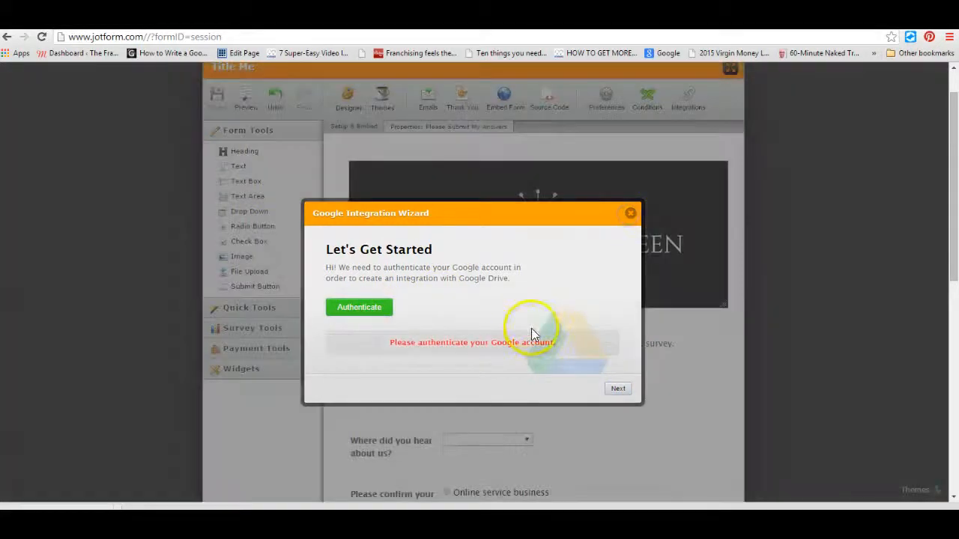
{"action": "mouse_move", "coordinate": [507, 352]}
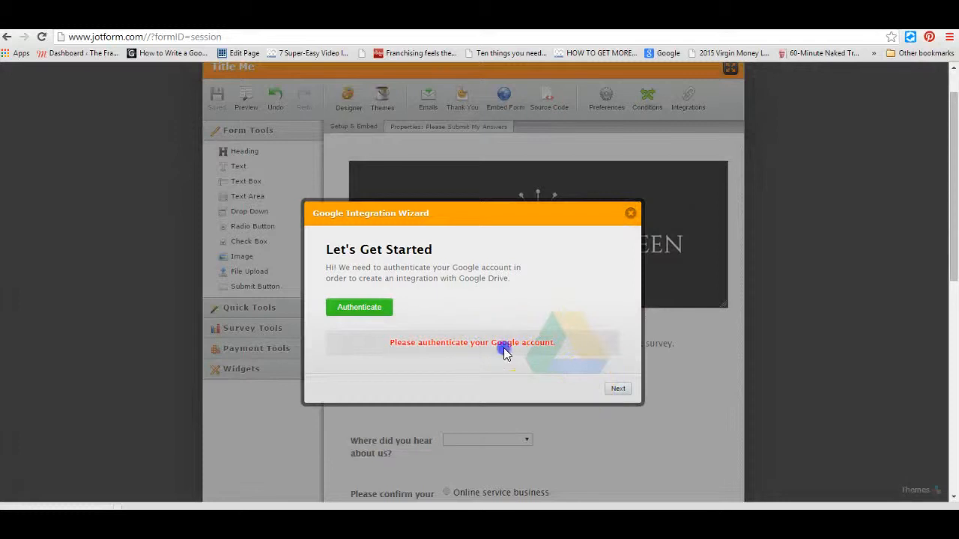
Step: Authenticate a Google account, grant JotForm offline access, and continue to folder creation
{"action": "left_click", "coordinate": [359, 307]}
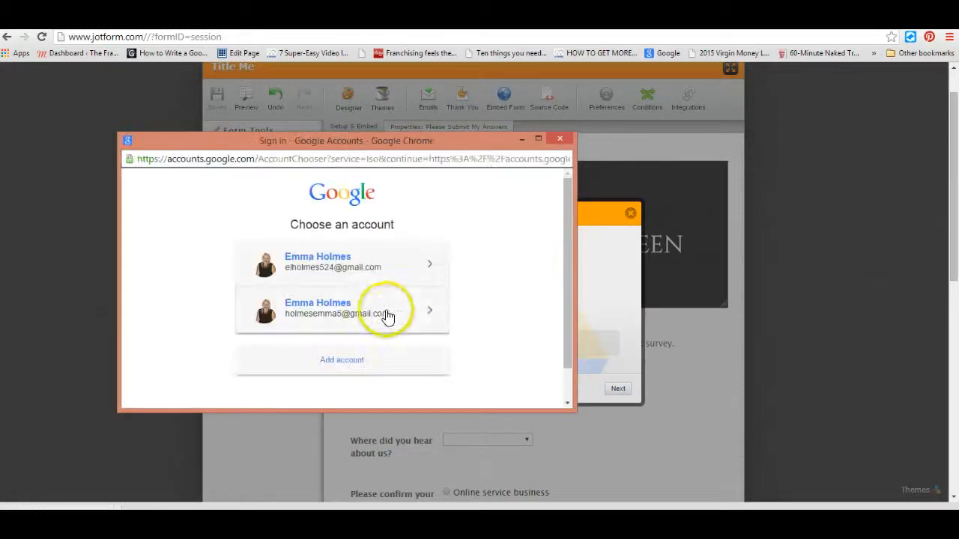
{"action": "left_click", "coordinate": [342, 310]}
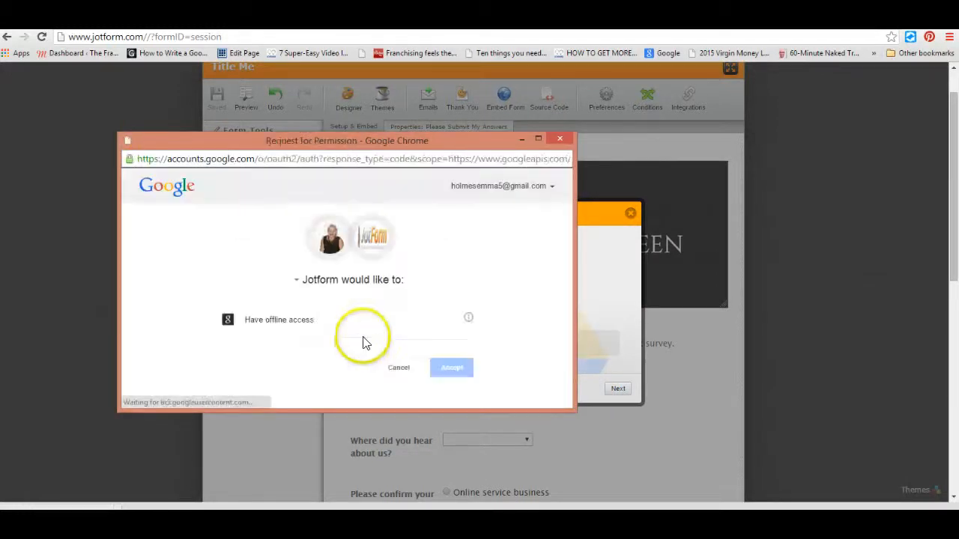
{"action": "left_click", "coordinate": [453, 367]}
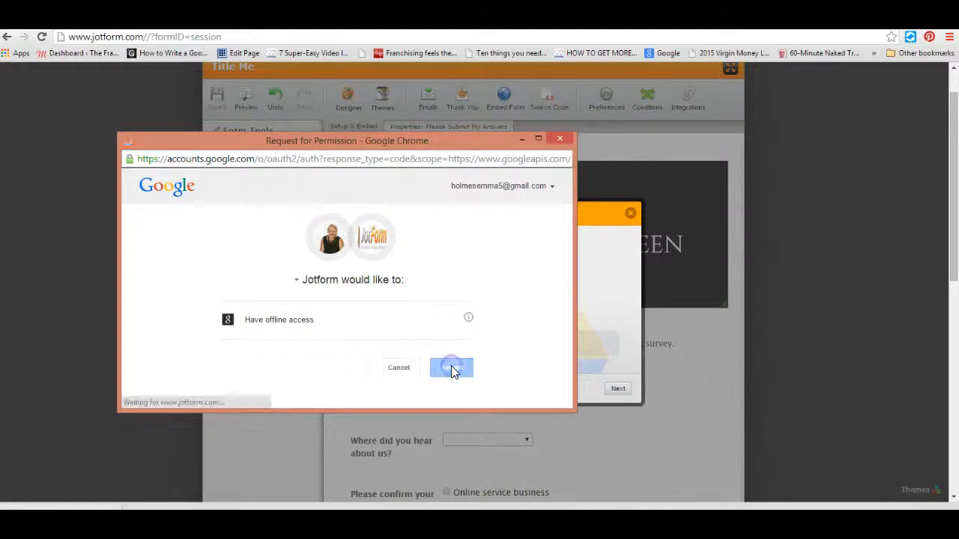
{"action": "left_click", "coordinate": [451, 367]}
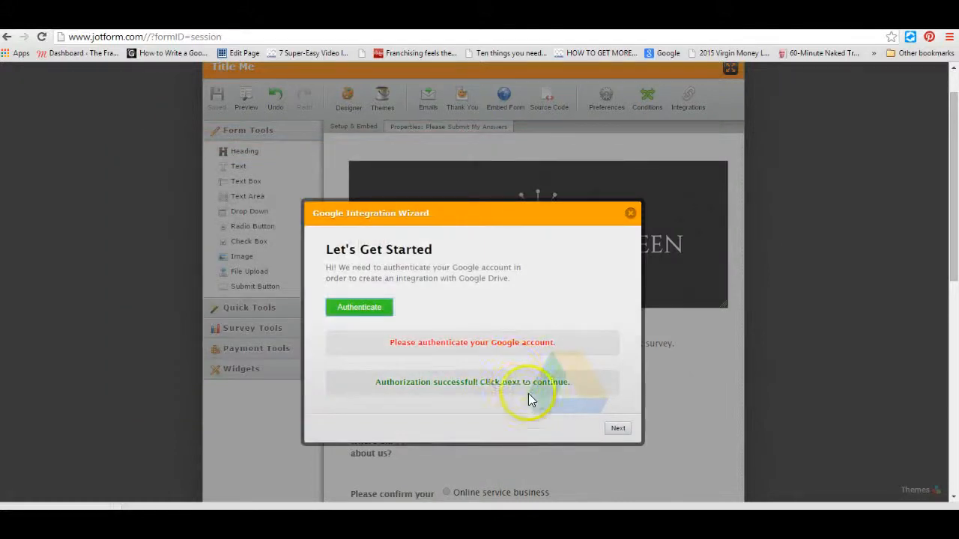
{"action": "left_click", "coordinate": [617, 429]}
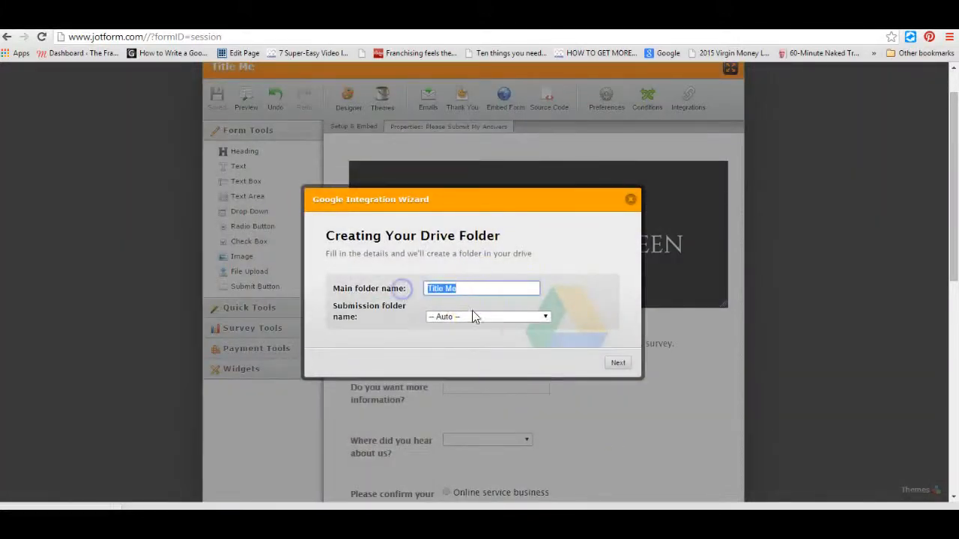
Step: Name the submissions folder 'My Feedback forms', create it, and dismiss the Integration Ready message
{"action": "left_click", "coordinate": [487, 316]}
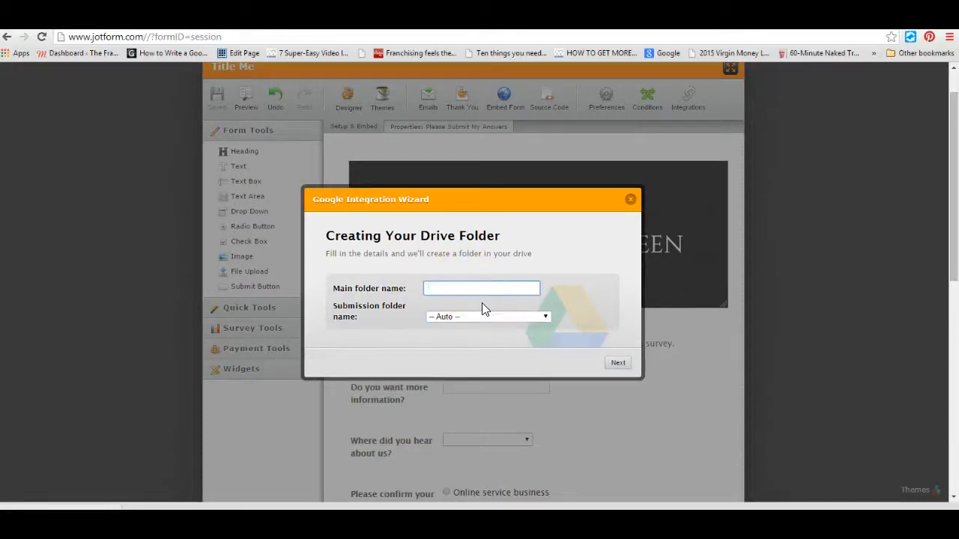
{"action": "type", "text": "My"}
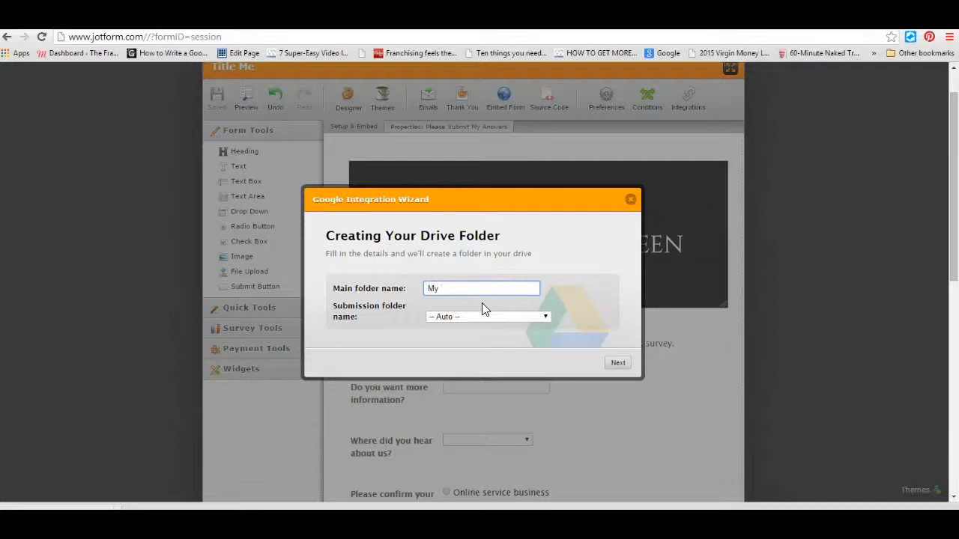
{"action": "type", "text": "Feedback forms"}
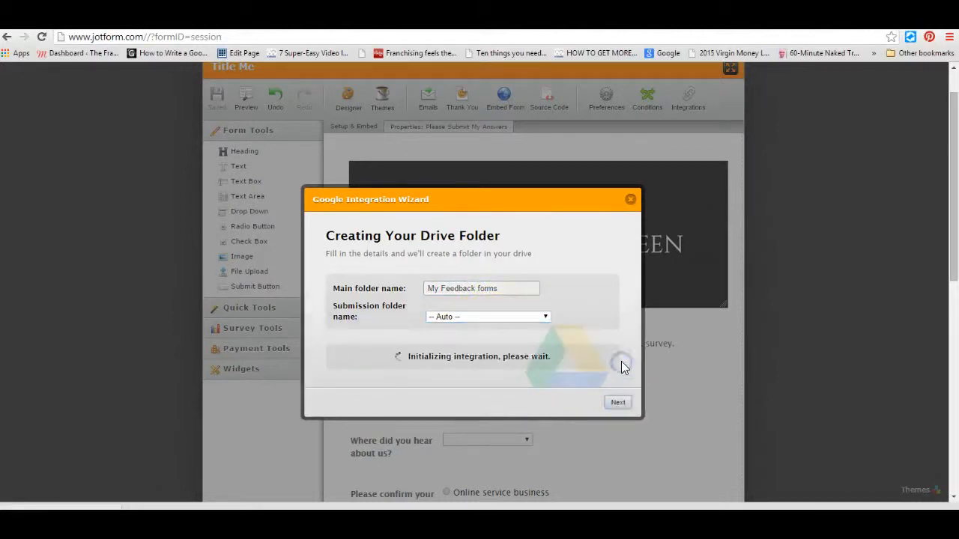
{"action": "left_click", "coordinate": [618, 401]}
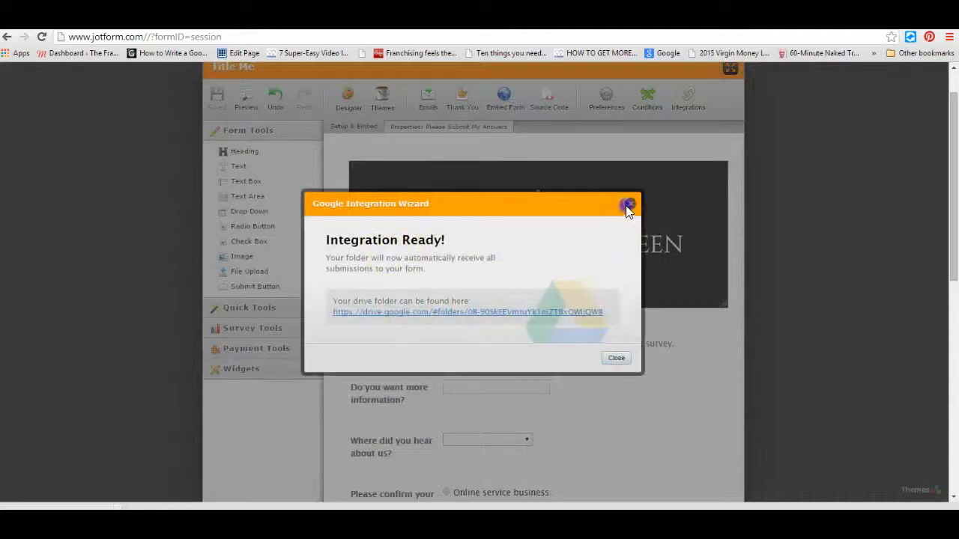
{"action": "left_click", "coordinate": [628, 207]}
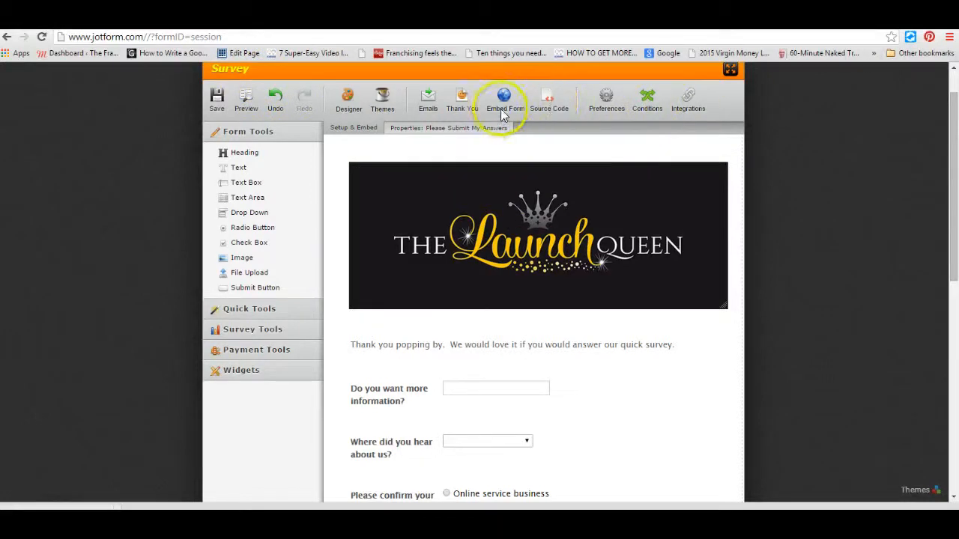
Step: Copy the survey's WordPress embed code from the Embed Form options and close them
{"action": "left_click", "coordinate": [503, 98]}
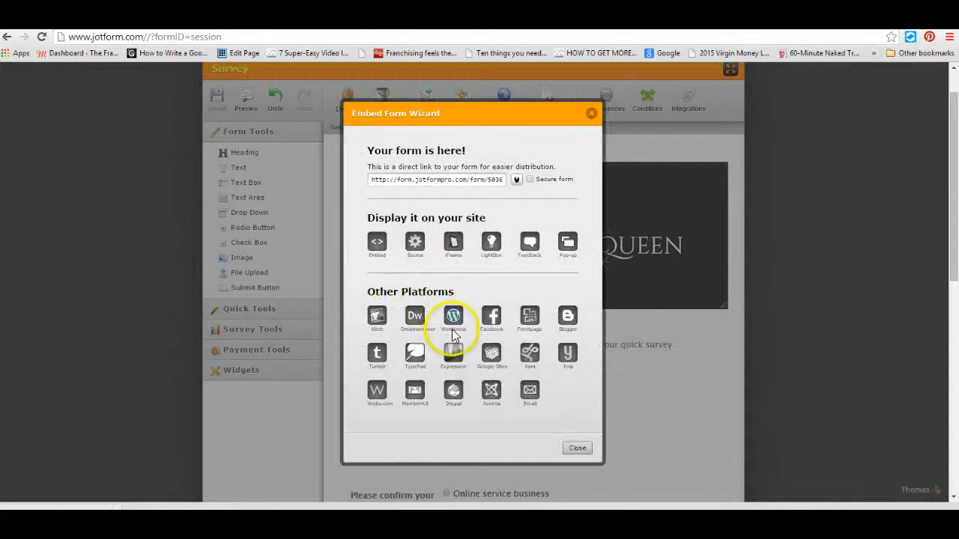
{"action": "mouse_move", "coordinate": [491, 314]}
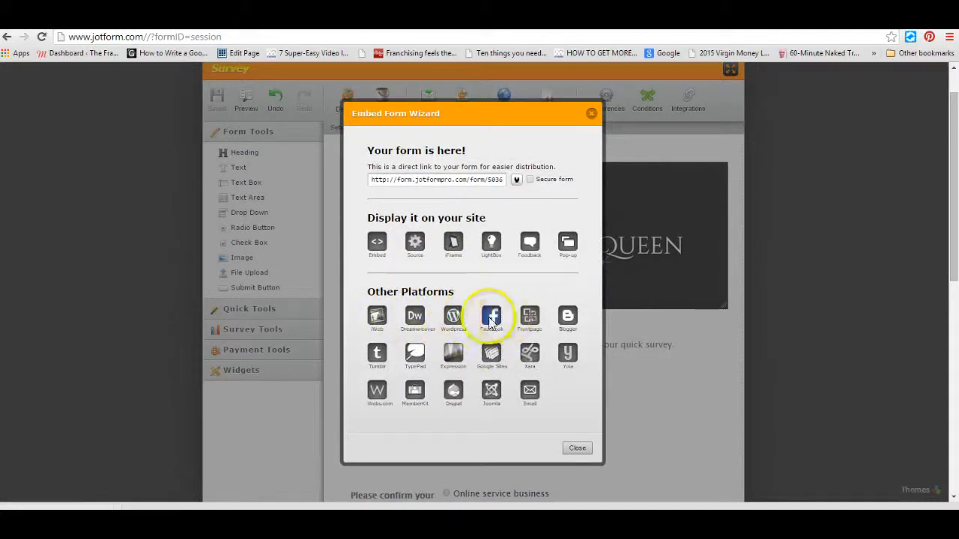
{"action": "mouse_move", "coordinate": [452, 327]}
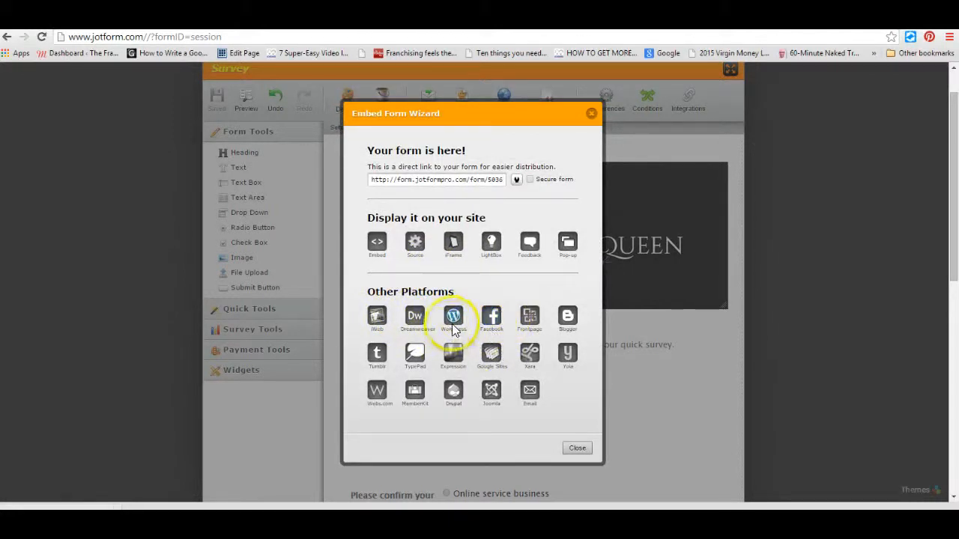
{"action": "mouse_move", "coordinate": [452, 318]}
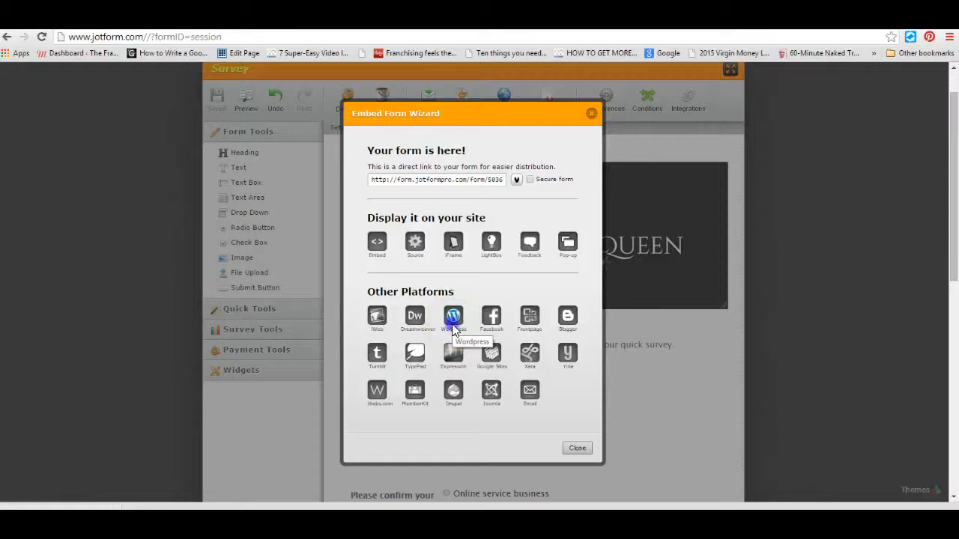
{"action": "left_click", "coordinate": [453, 316]}
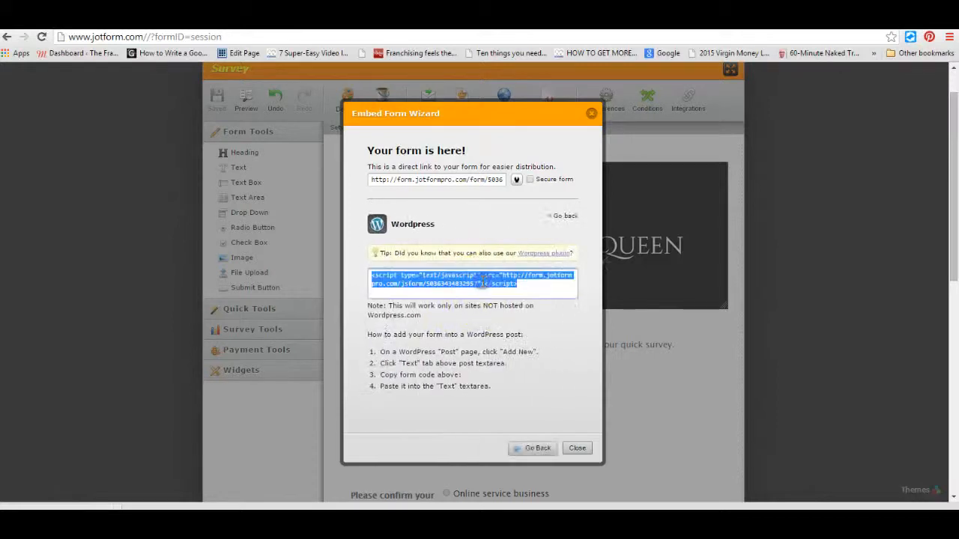
{"action": "right_click", "coordinate": [472, 278]}
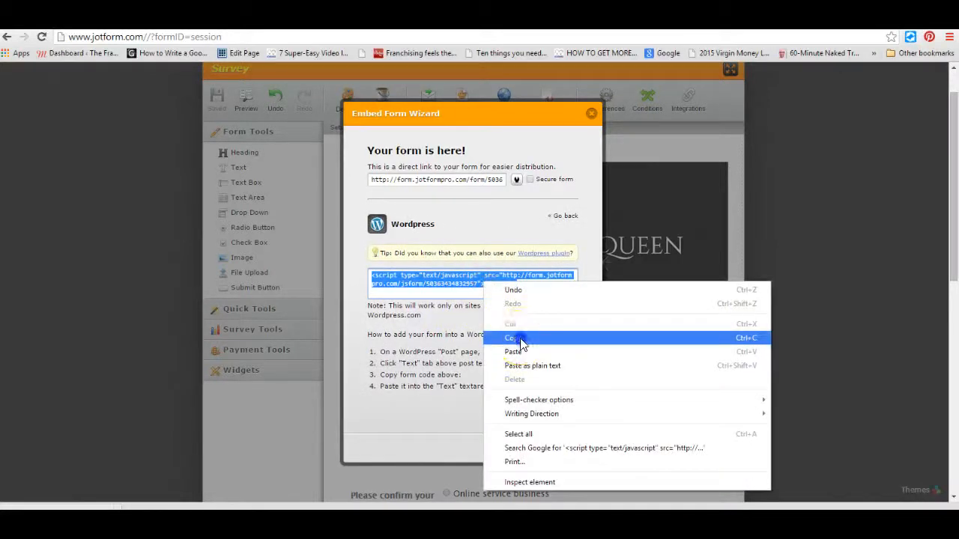
{"action": "left_click", "coordinate": [512, 339]}
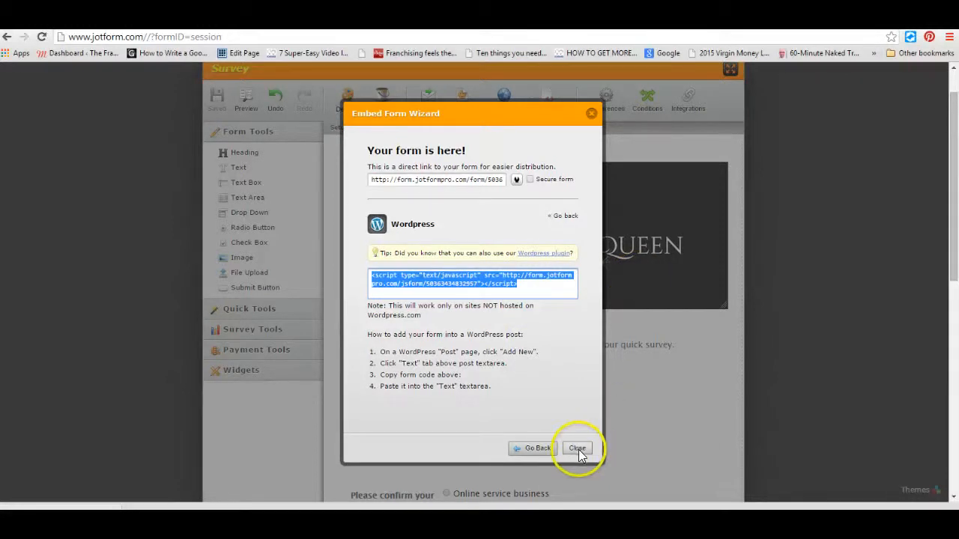
{"action": "left_click", "coordinate": [577, 448]}
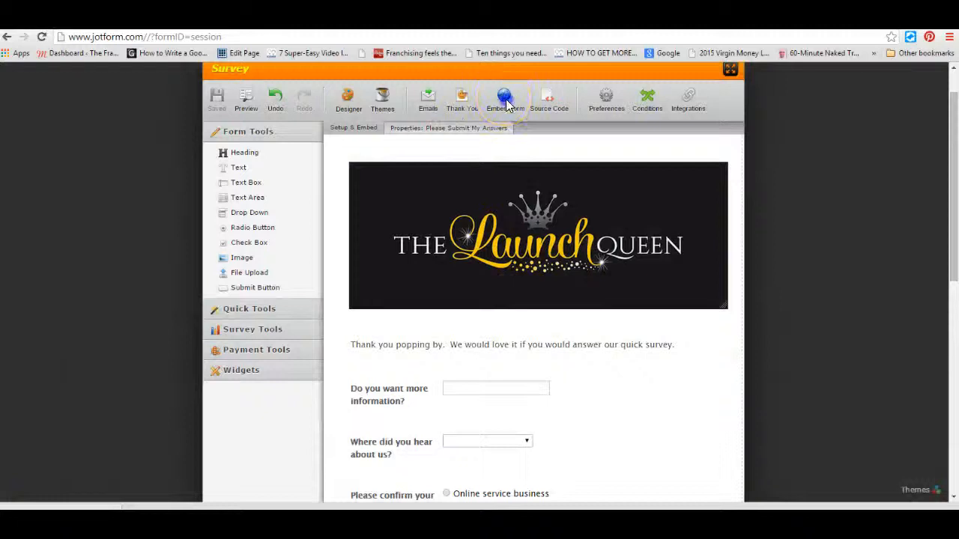
{"action": "left_click", "coordinate": [505, 98]}
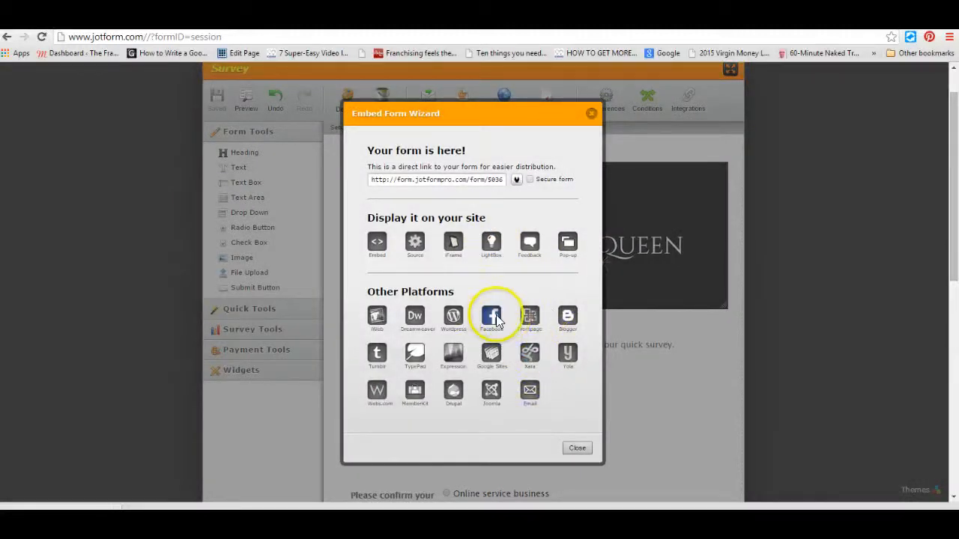
{"action": "mouse_move", "coordinate": [529, 390]}
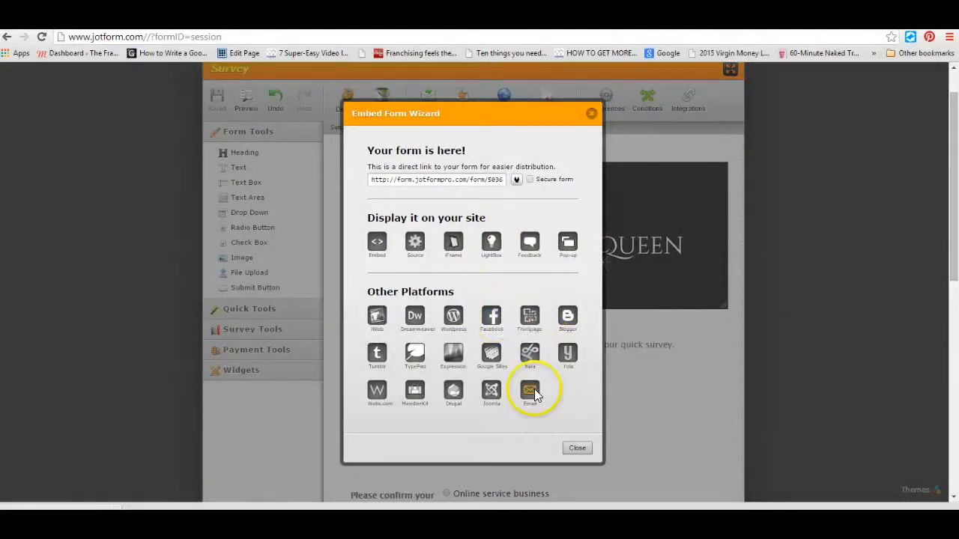
{"action": "left_click", "coordinate": [530, 389]}
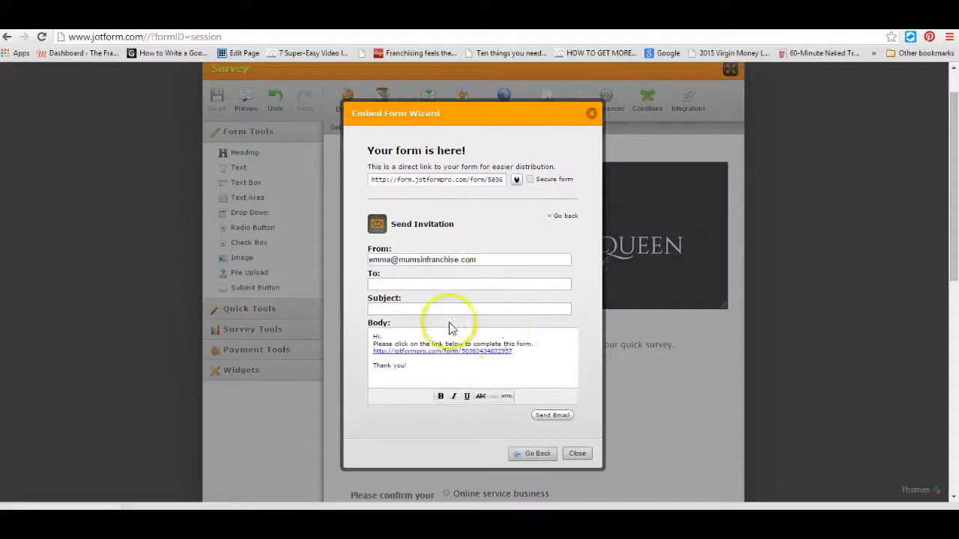
{"action": "triple_click", "coordinate": [467, 259]}
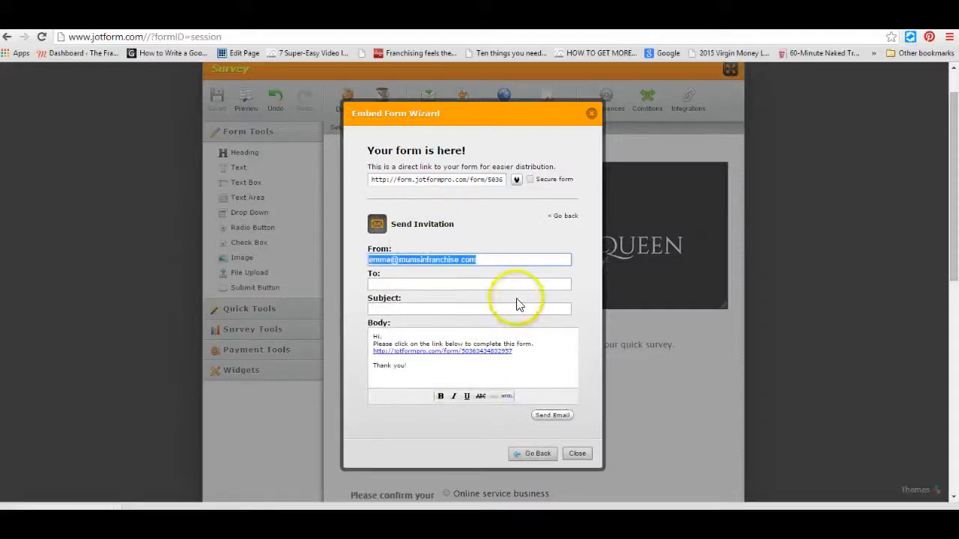
{"action": "left_click", "coordinate": [437, 180]}
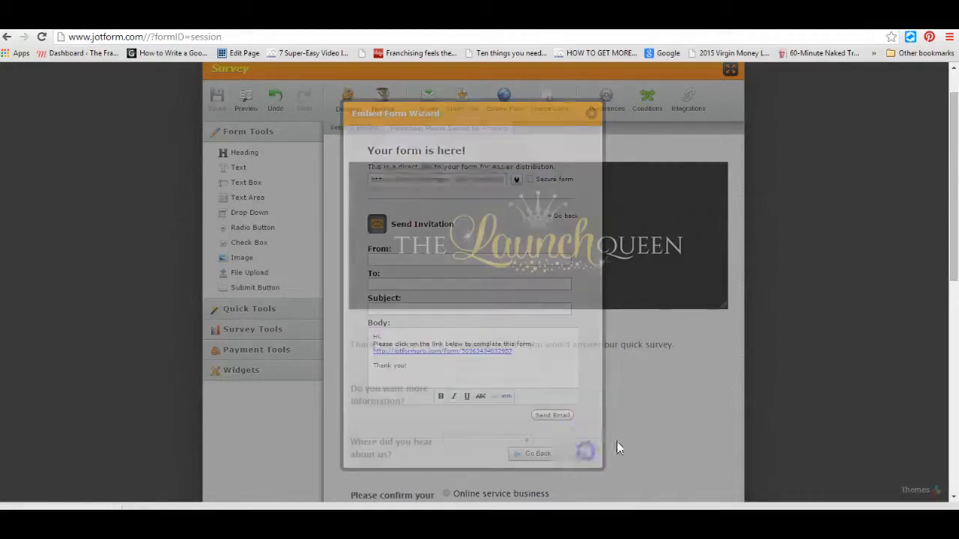
{"action": "left_click", "coordinate": [590, 113]}
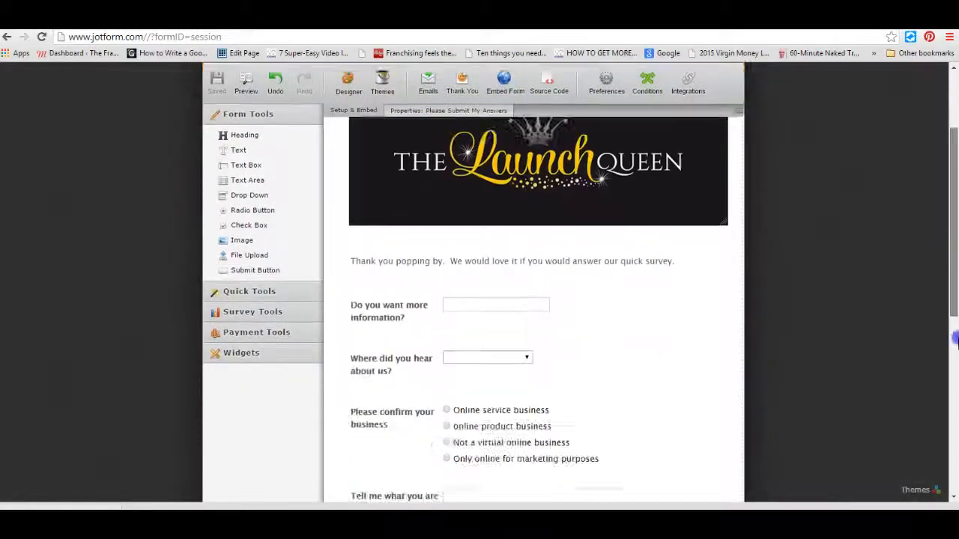
{"action": "left_click", "coordinate": [538, 171]}
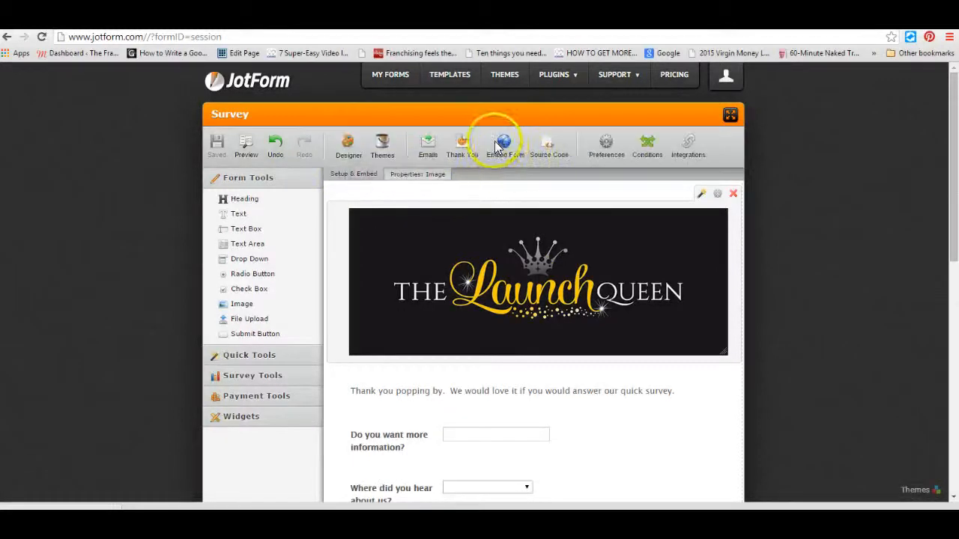
{"action": "mouse_move", "coordinate": [504, 146]}
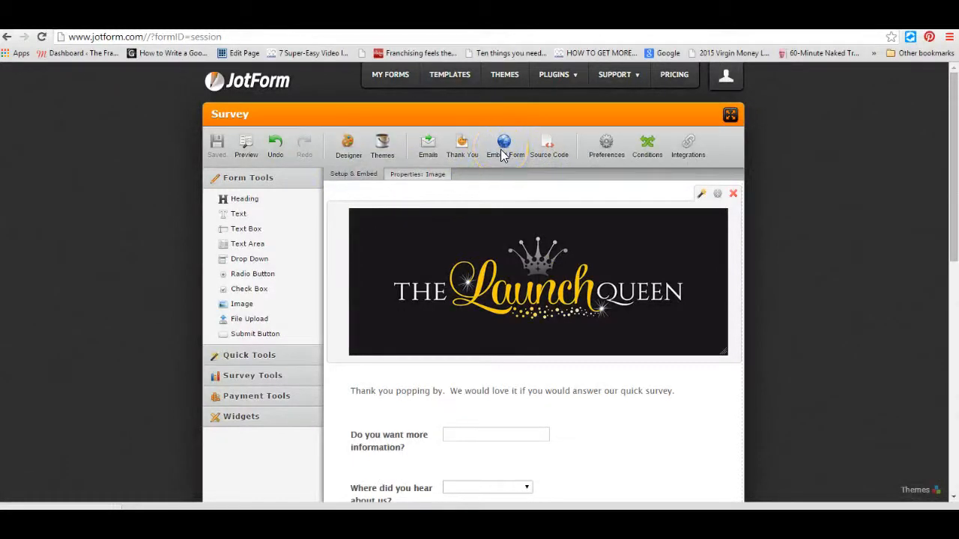
{"action": "left_click", "coordinate": [246, 147]}
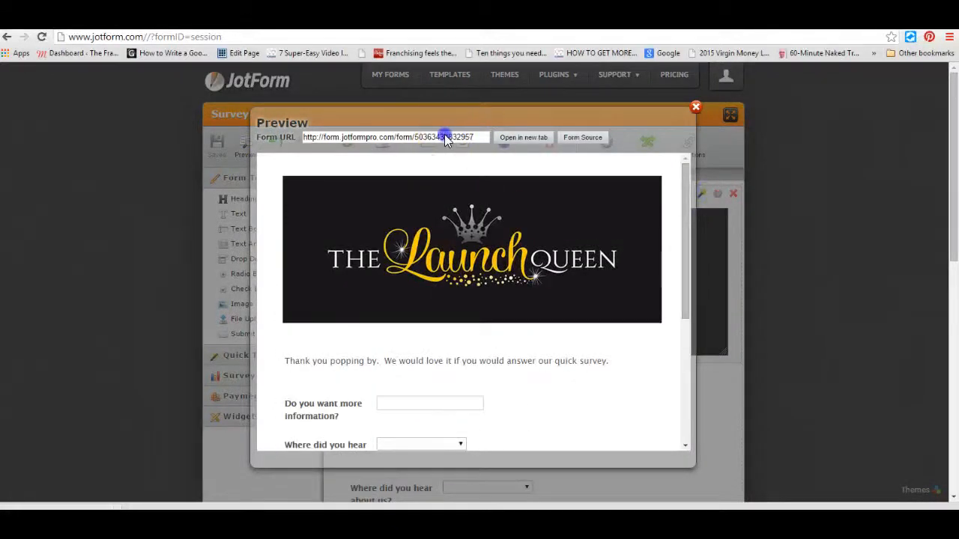
{"action": "triple_click", "coordinate": [389, 138]}
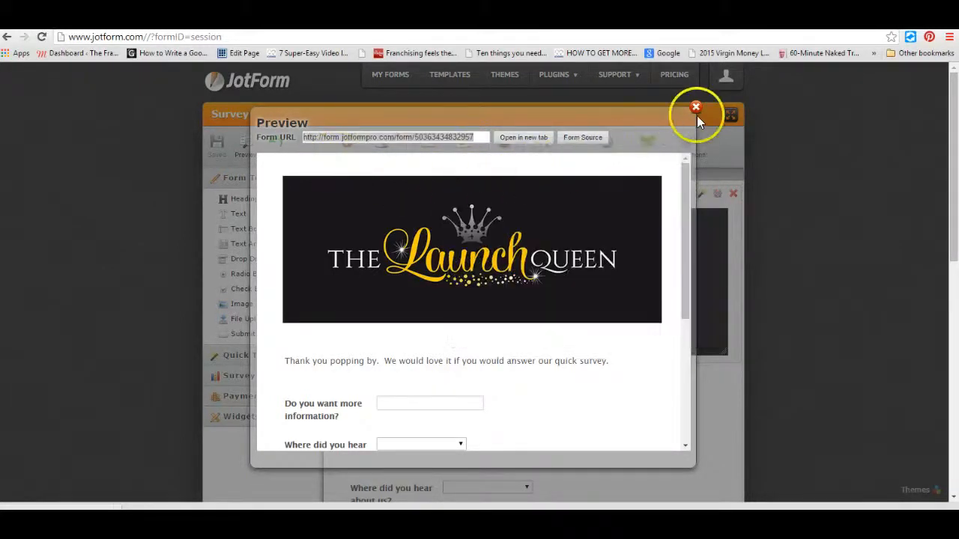
{"action": "left_click", "coordinate": [695, 108]}
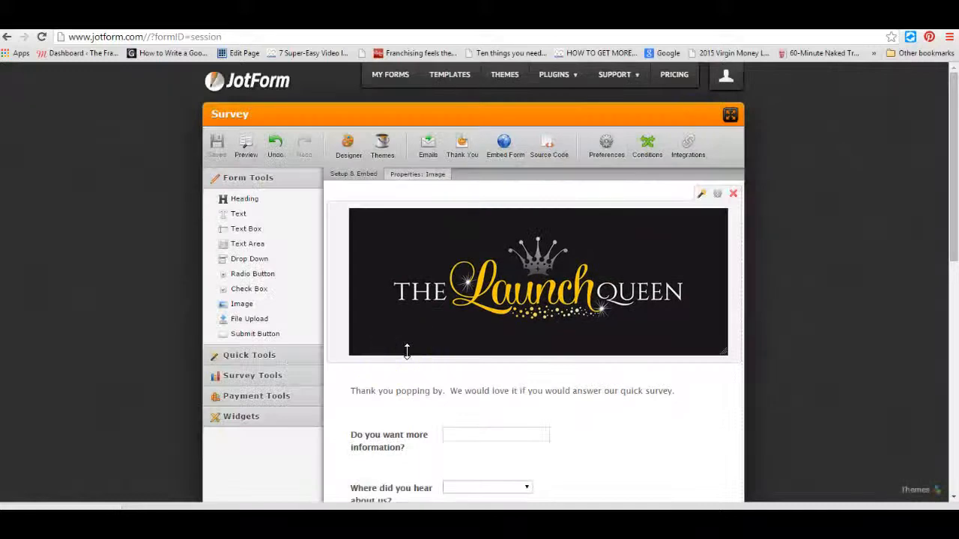